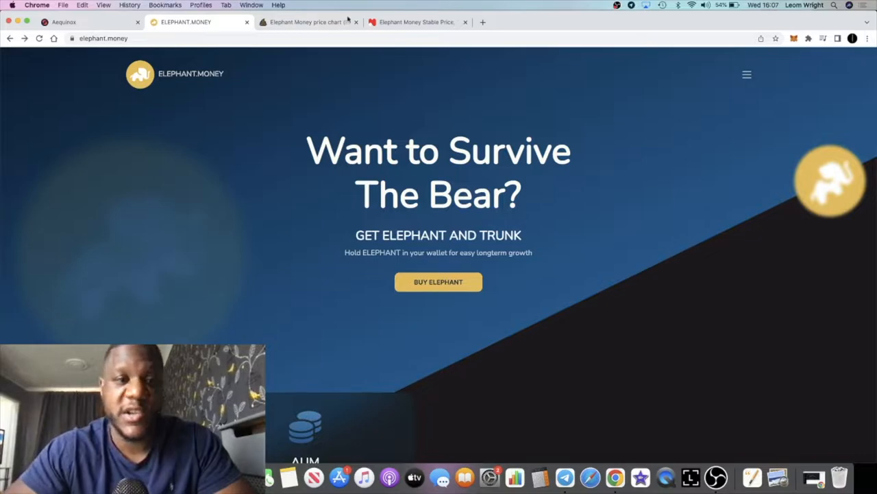
Open the PooCoin ELEPHANT/BNB daily chart and scroll down to its recent token trades.
left_click(305, 21)
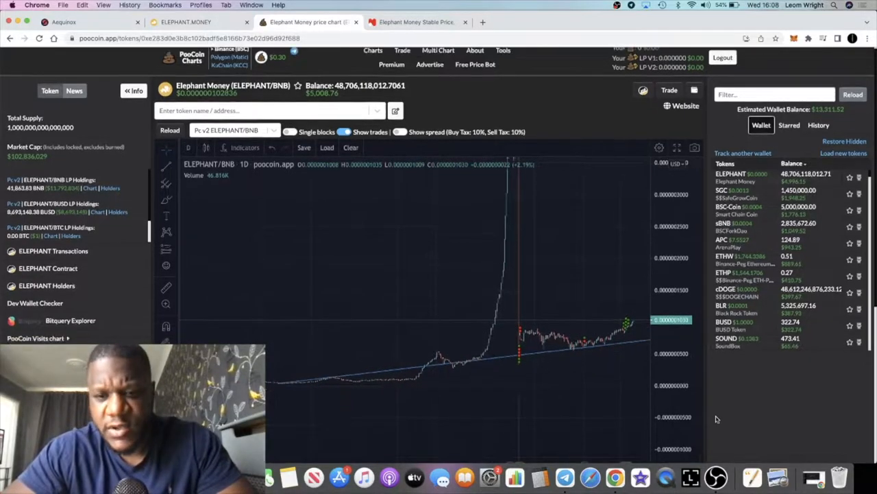
scroll("down", 3)
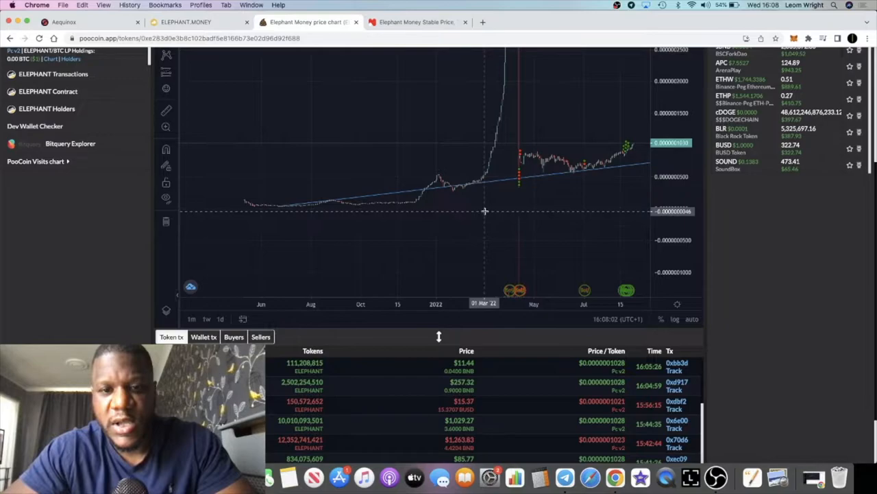
mouse_move(519, 206)
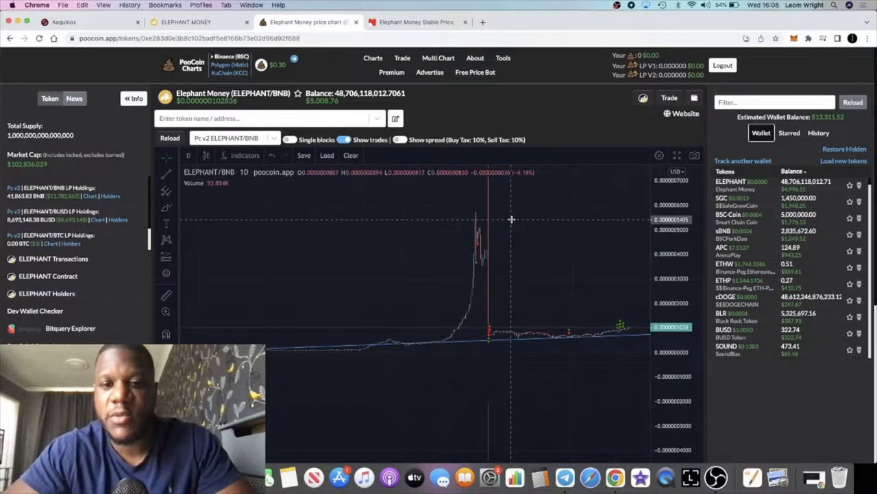
mouse_move(503, 234)
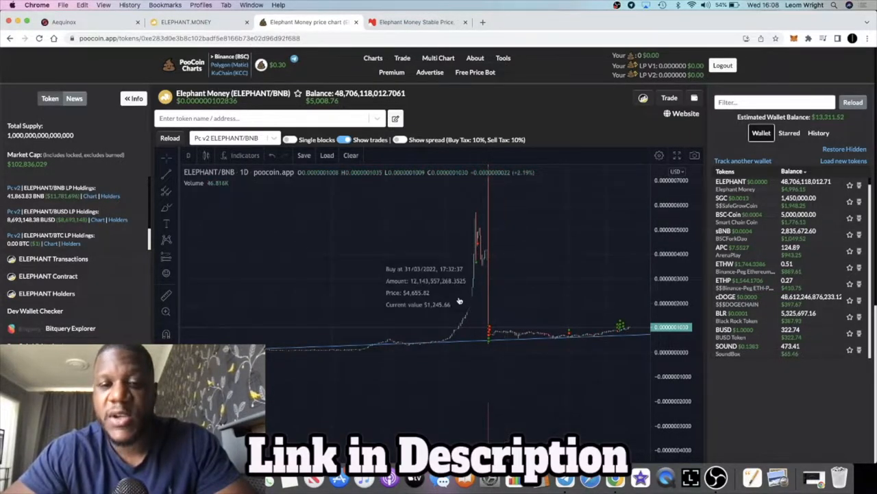
mouse_move(504, 262)
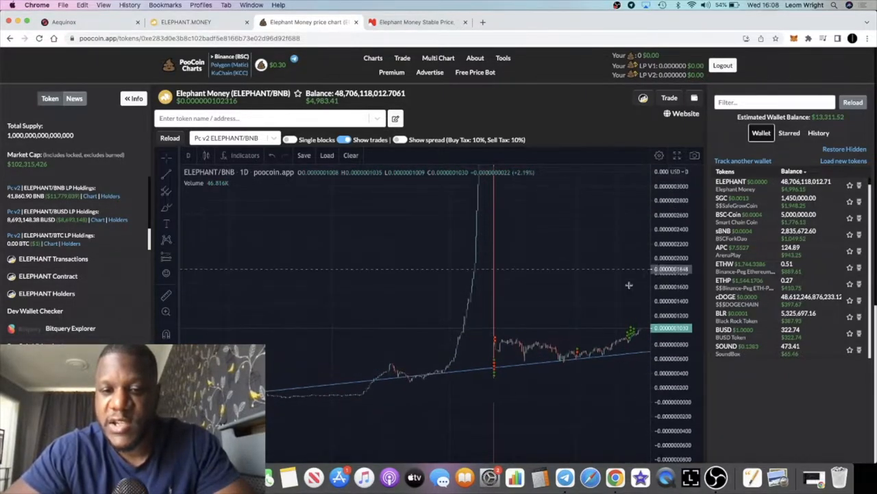
mouse_move(559, 336)
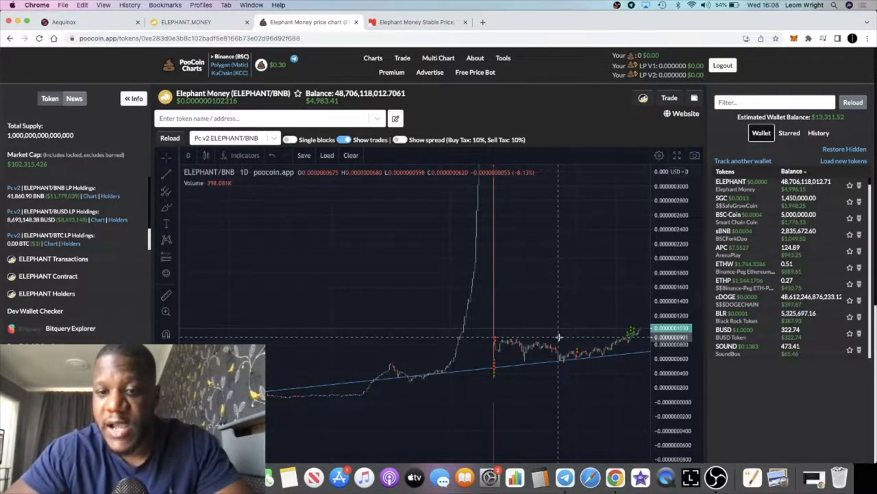
mouse_move(631, 332)
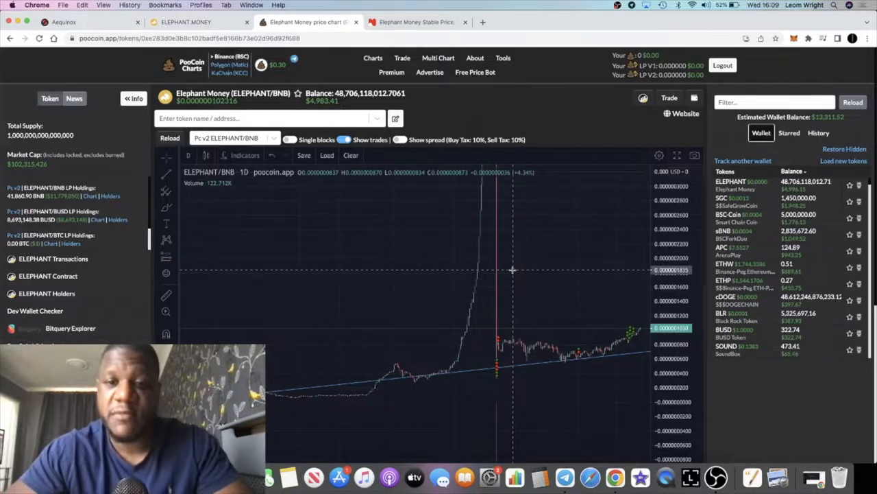
mouse_move(597, 275)
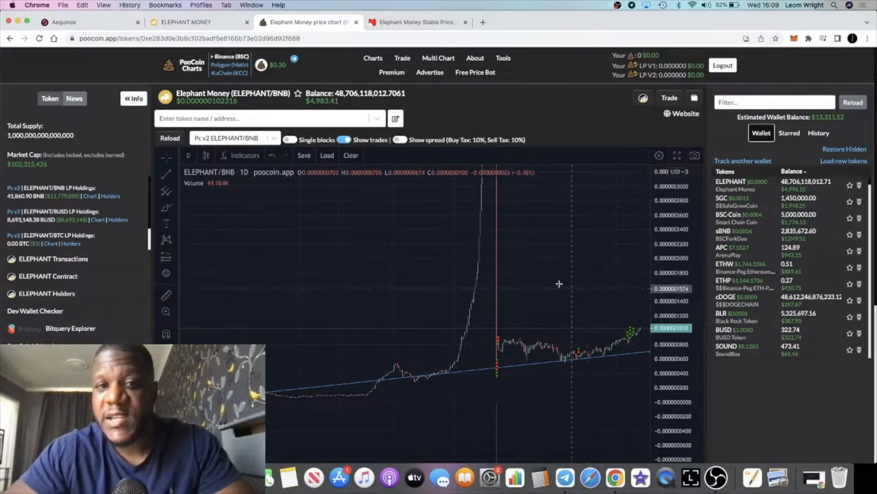
mouse_move(558, 263)
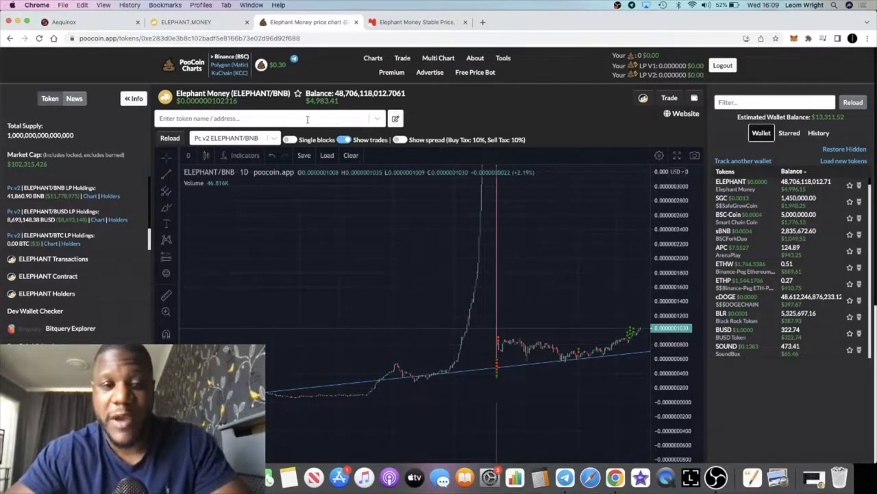
mouse_move(526, 279)
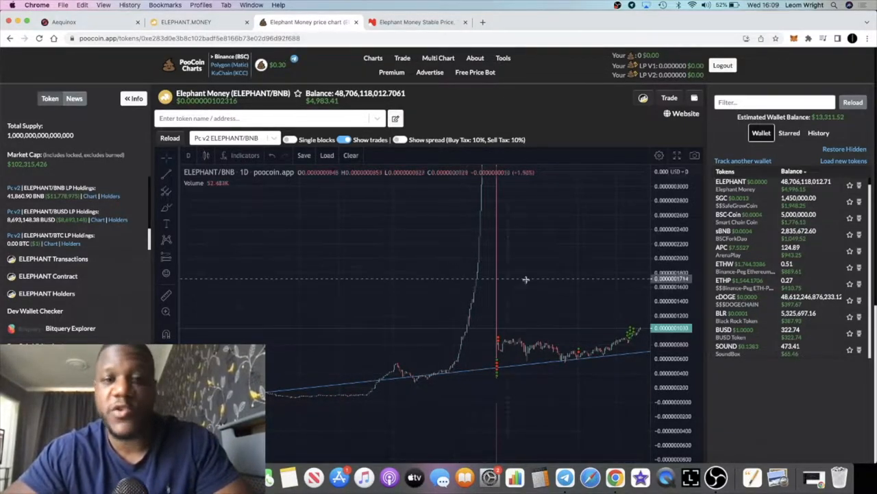
mouse_move(591, 330)
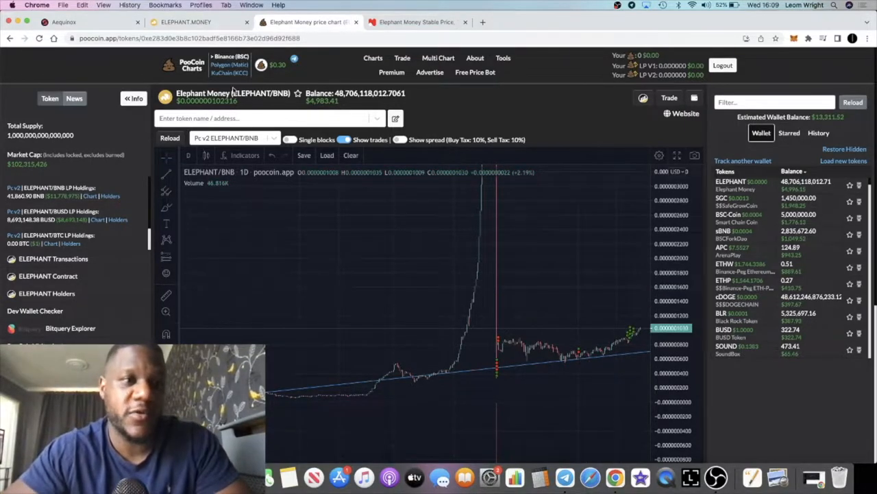
Scroll the Elephant Money homepage to the 149.795 M USD AUM with ELEPHANT and TRUNK totals.
left_click(185, 21)
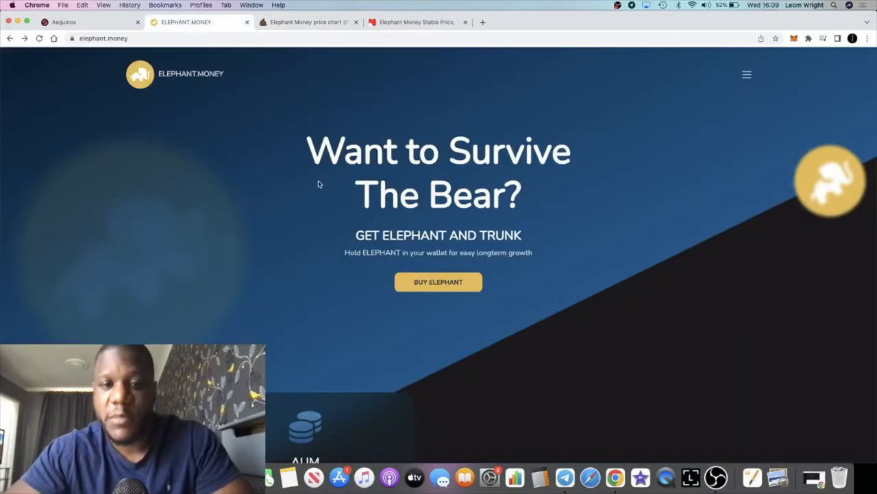
mouse_move(342, 295)
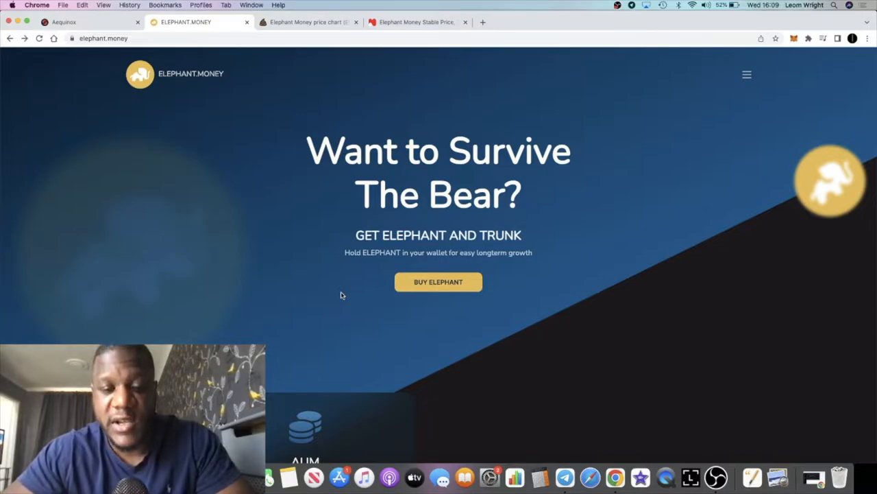
left_click(305, 21)
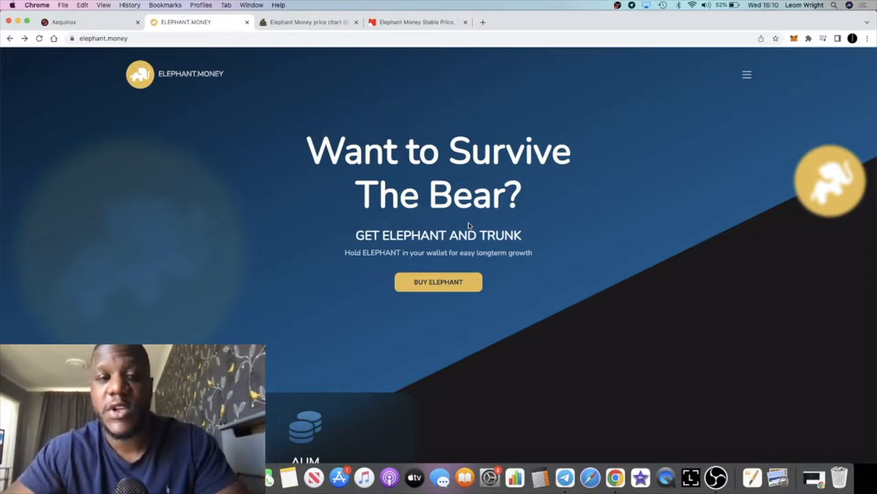
scroll("down", 3)
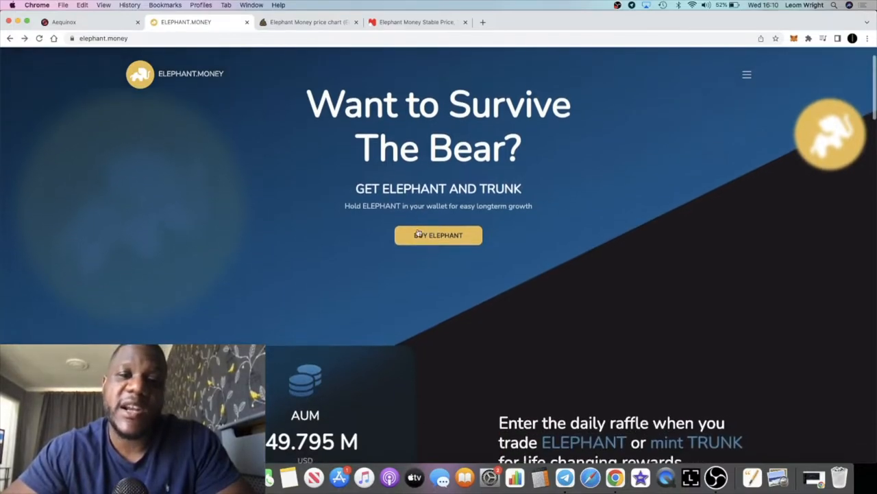
scroll("down", 3)
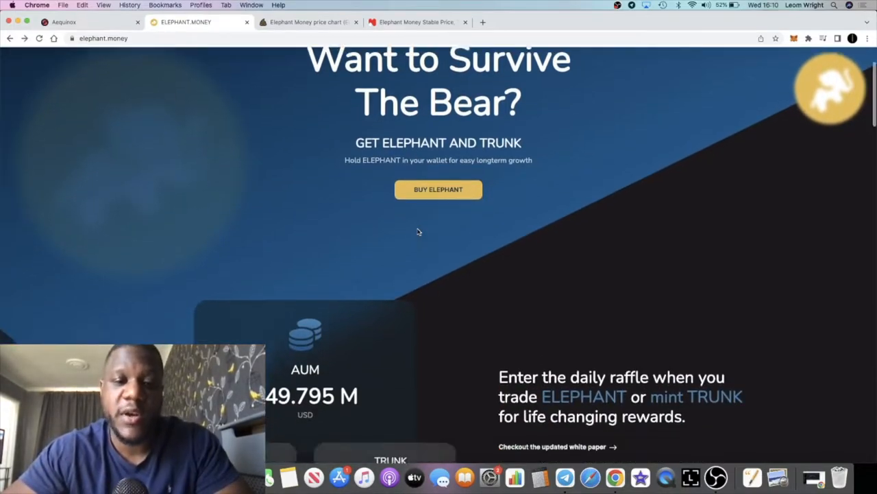
scroll("down", 3)
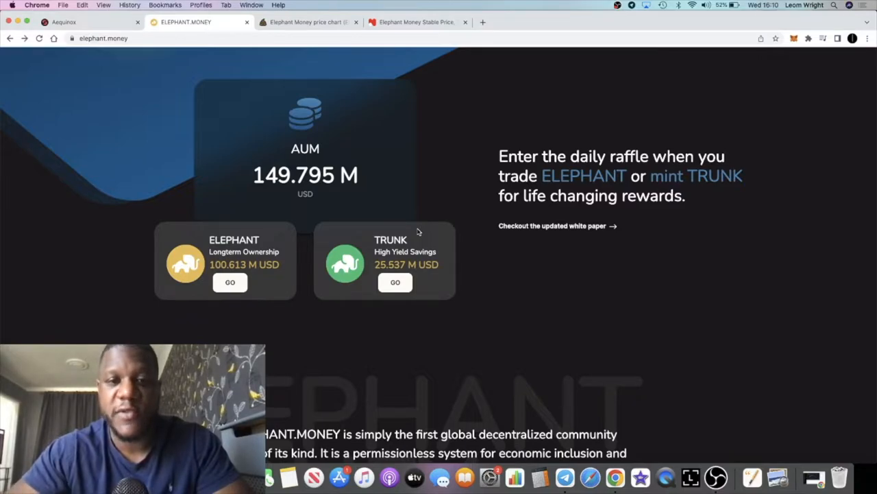
scroll("down", 3)
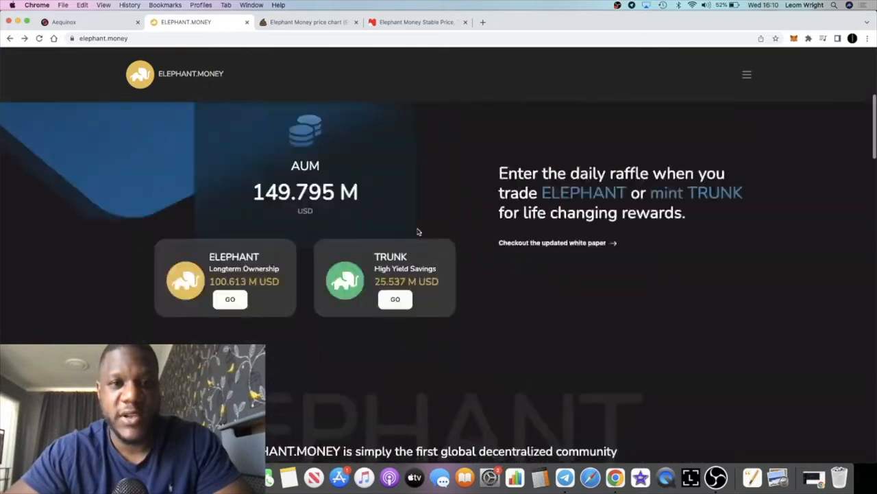
Dismiss the Nomics notifications popup, view the TRUNK chart at $0.222689, then return to Elephant Money.
left_click(416, 21)
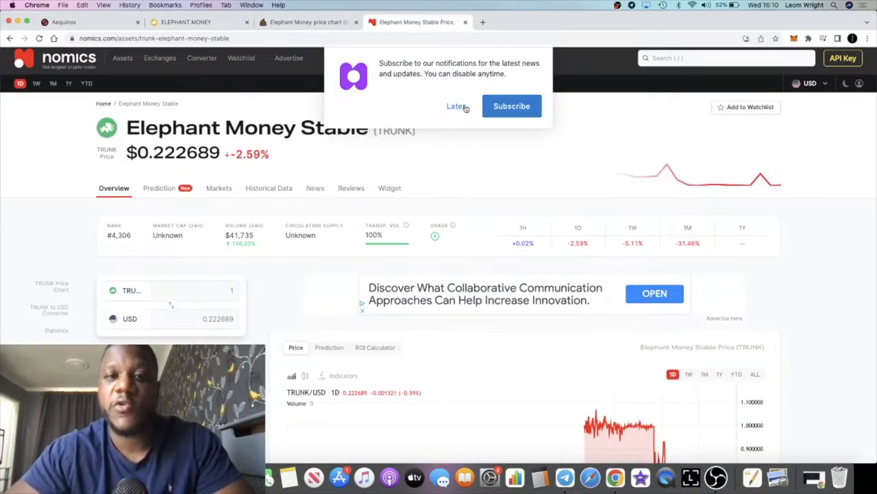
left_click(456, 106)
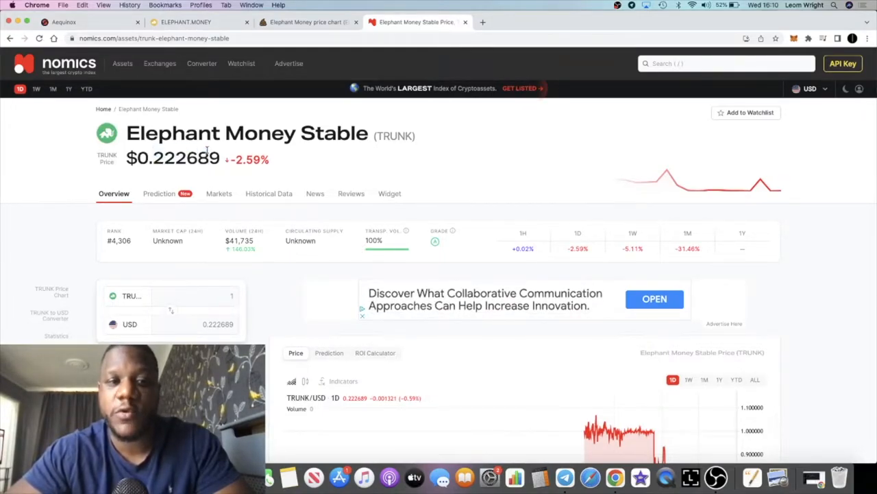
scroll("down", 3)
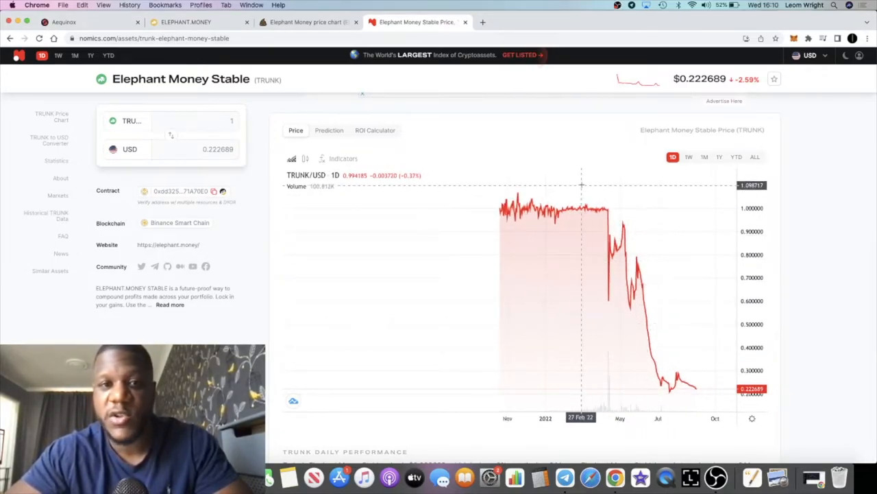
left_click(185, 22)
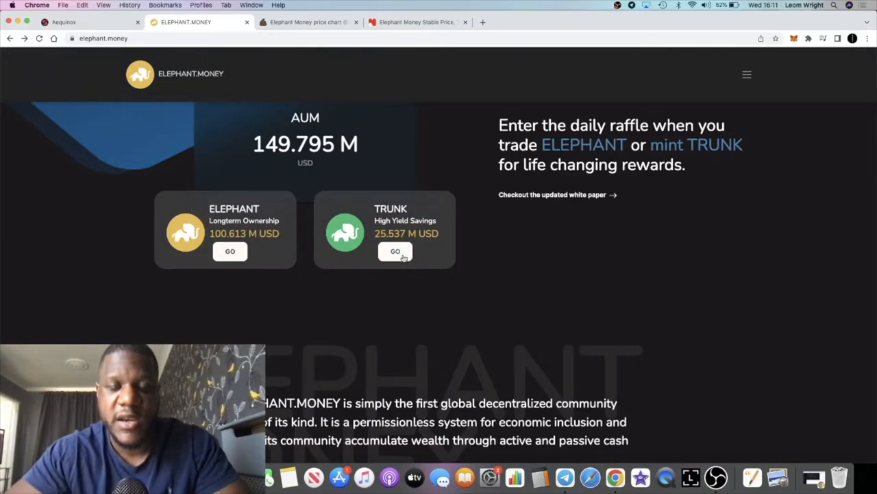
Open the TRUNK page and scroll to Stampede bonds (23.5484 K TRUNK, 45.806% APR) and The HERD.
left_click(395, 250)
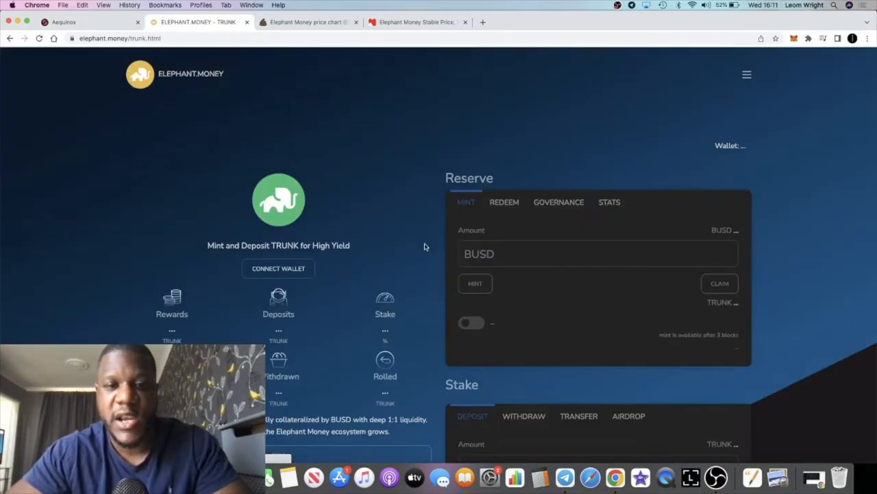
left_click(279, 268)
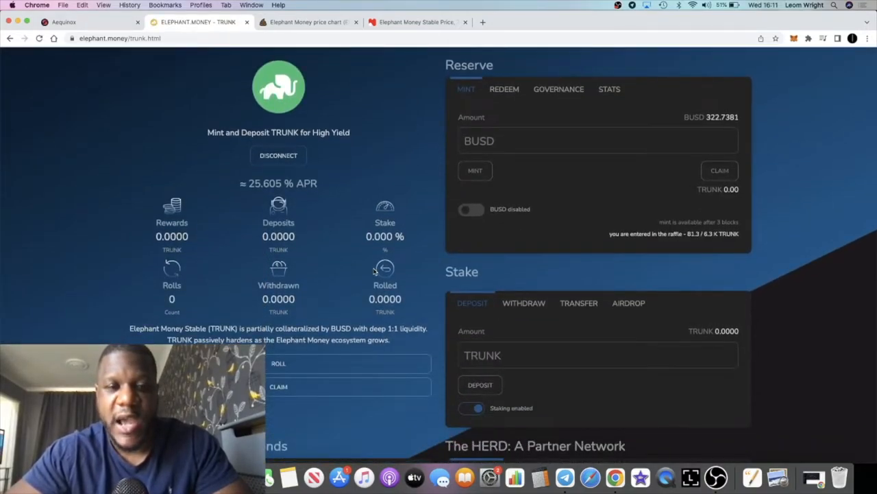
scroll("down", 3)
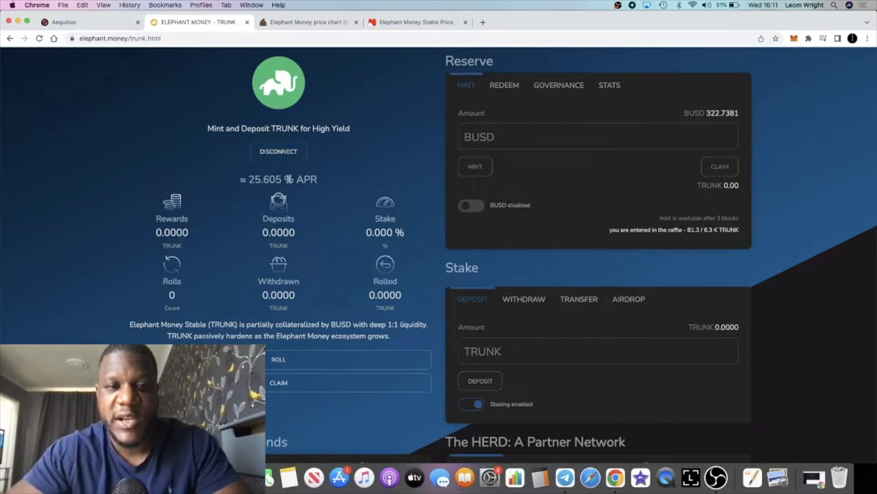
scroll("down", 3)
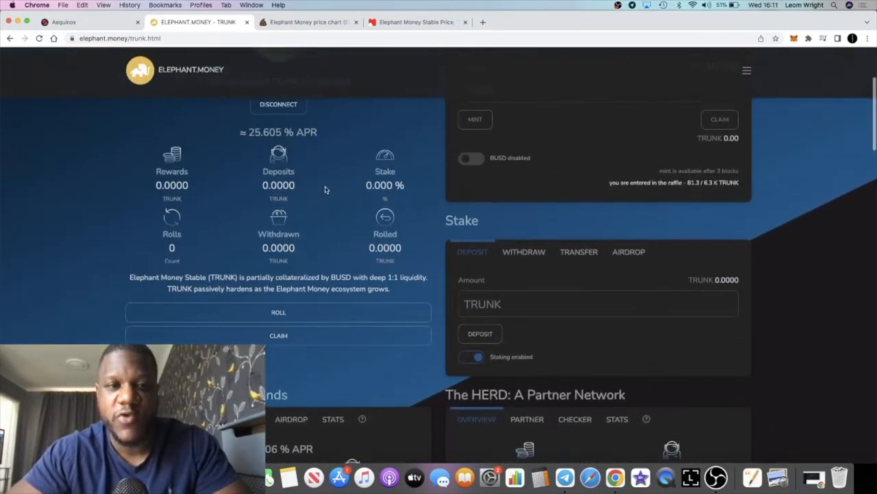
scroll("down", 3)
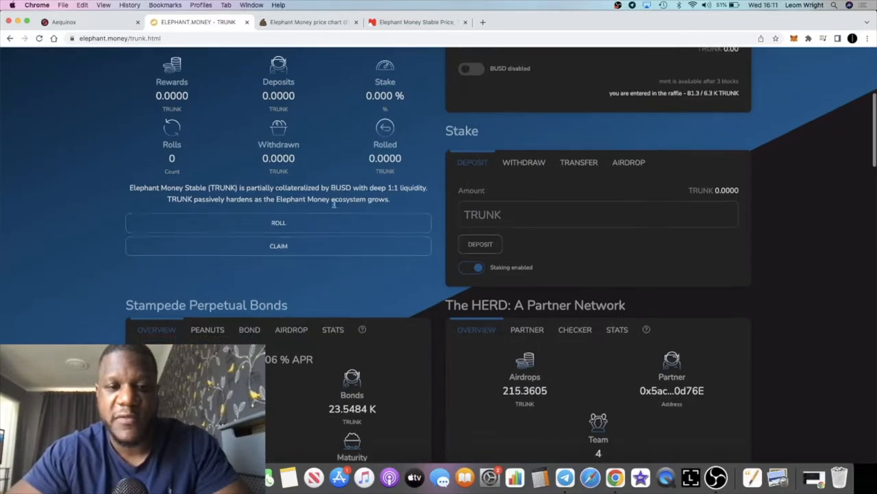
scroll("down", 3)
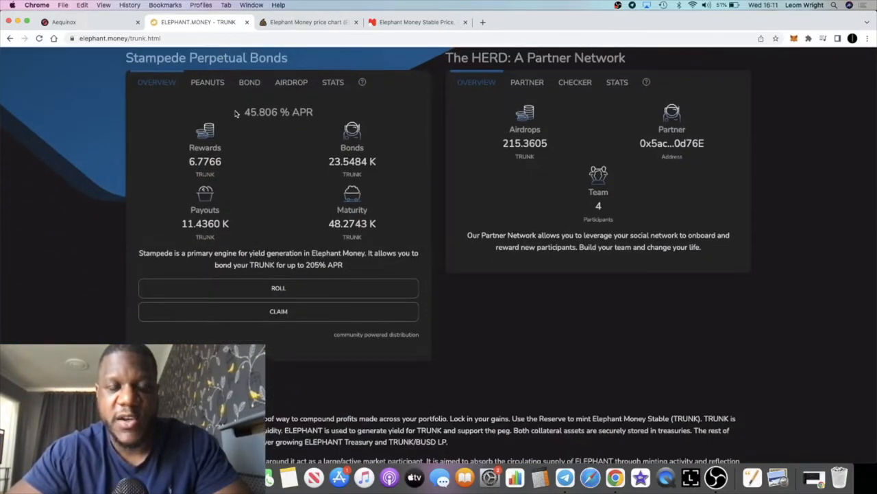
scroll("down", 3)
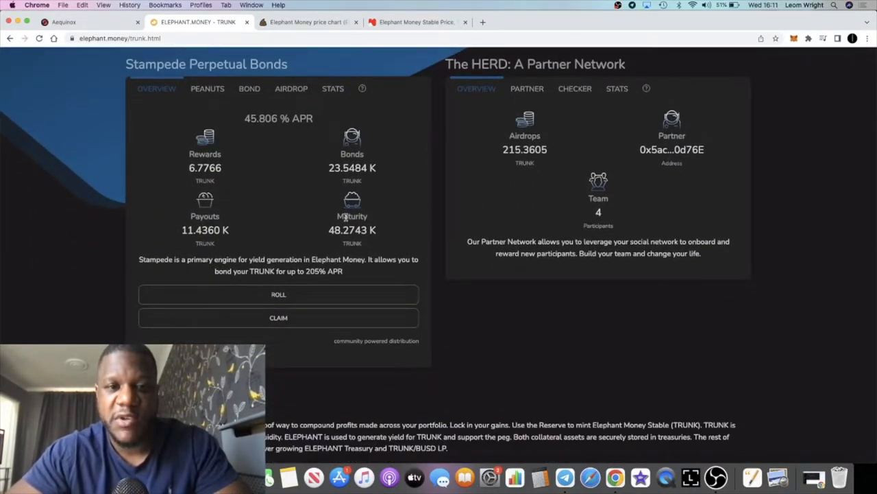
left_click_drag(346, 260, 260, 270)
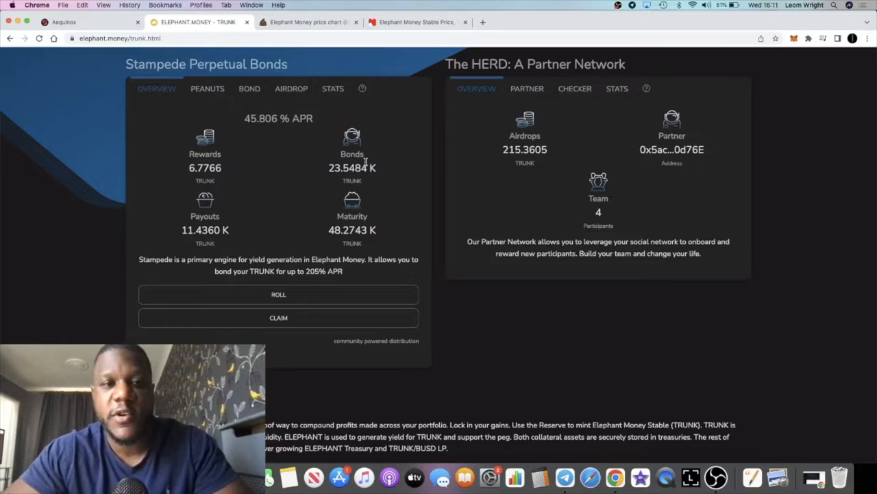
mouse_move(308, 163)
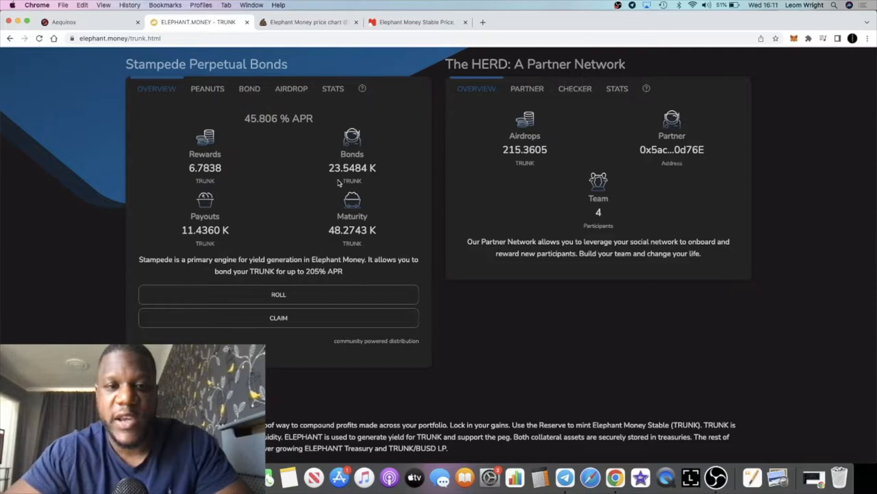
mouse_move(339, 164)
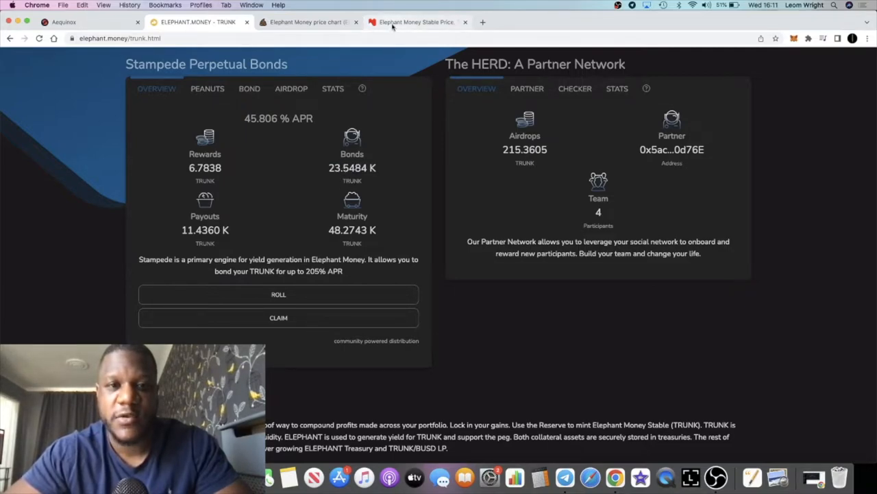
Convert the 23,548 TRUNK bond holding to 5,246.72 USD on Nomics, then return to the bond stats.
left_click(416, 22)
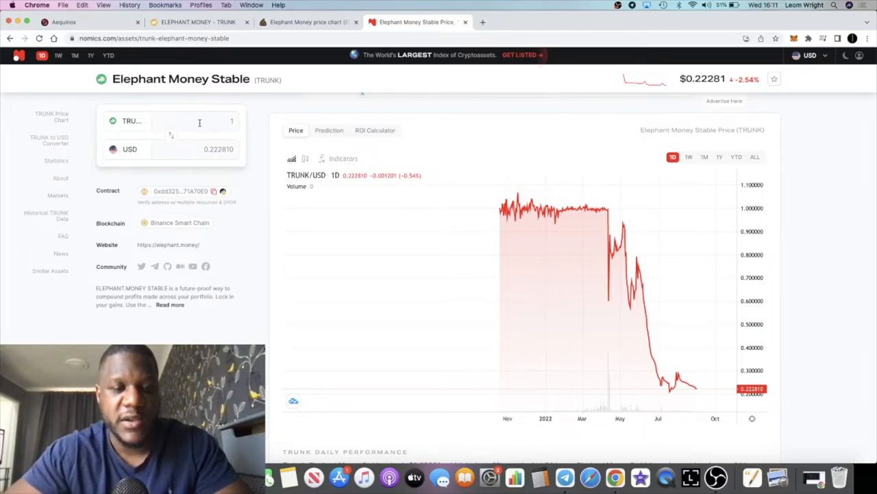
left_click(199, 21)
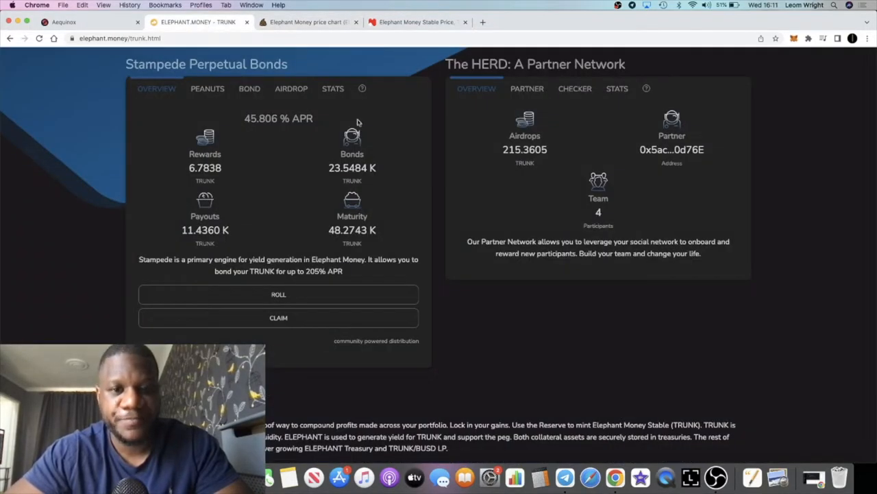
left_click(417, 22)
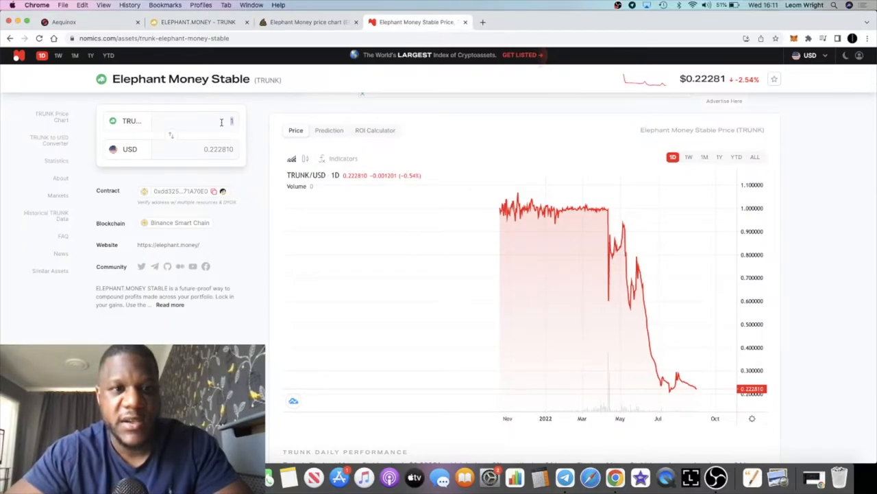
type("23548")
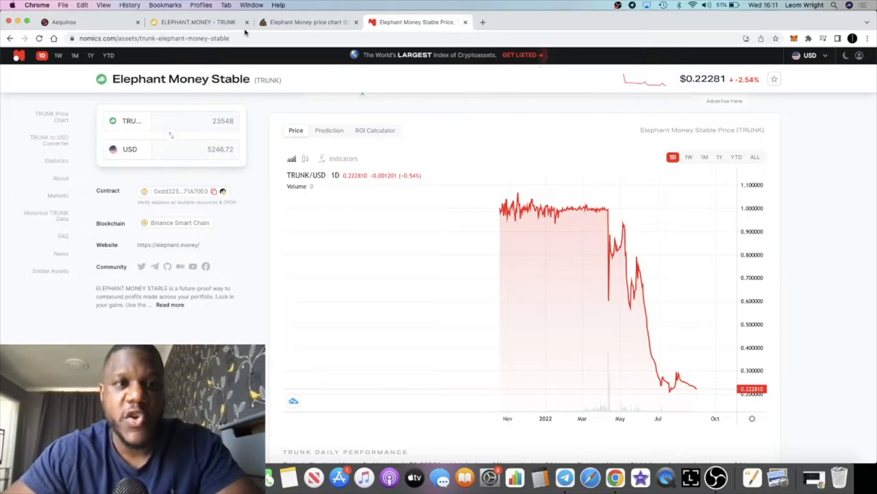
mouse_move(198, 22)
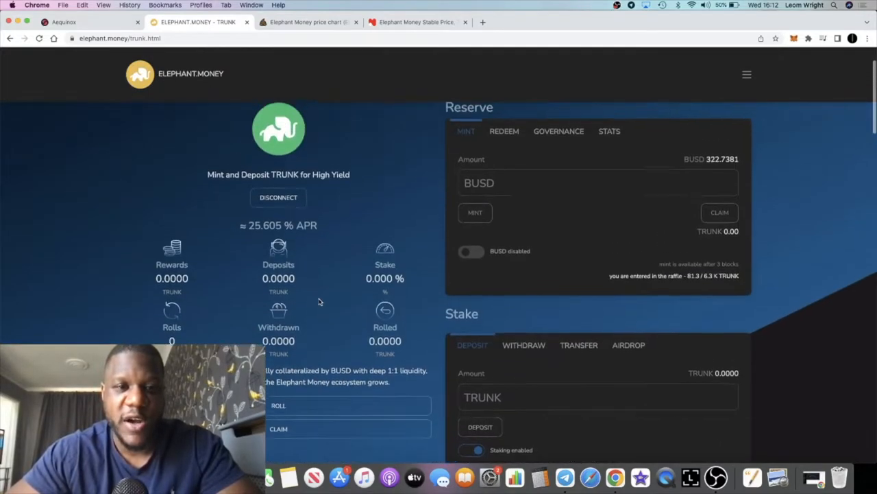
scroll("down", 3)
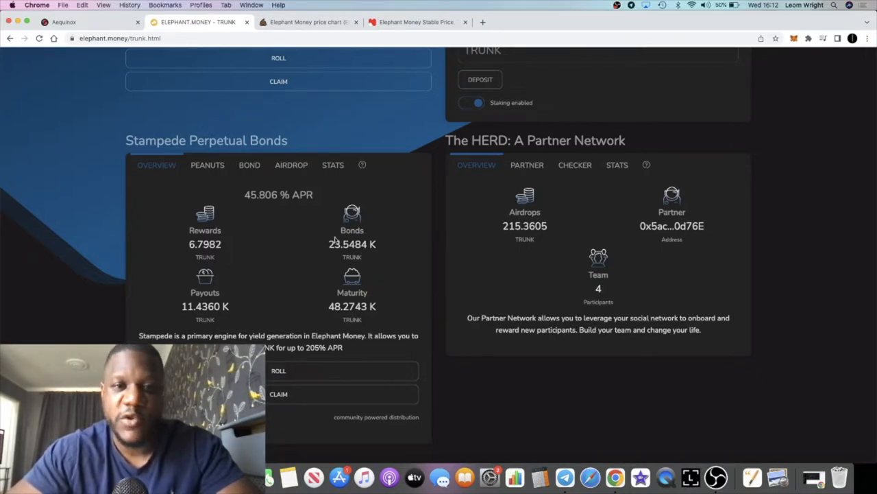
Recheck the Nomics TRUNK converter and price page against the Elephant Money bond stats.
left_click(414, 22)
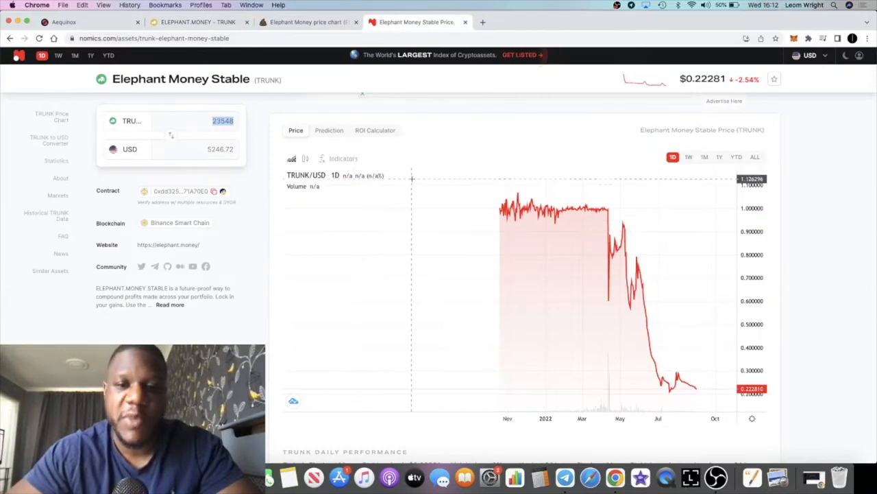
scroll("up", 3)
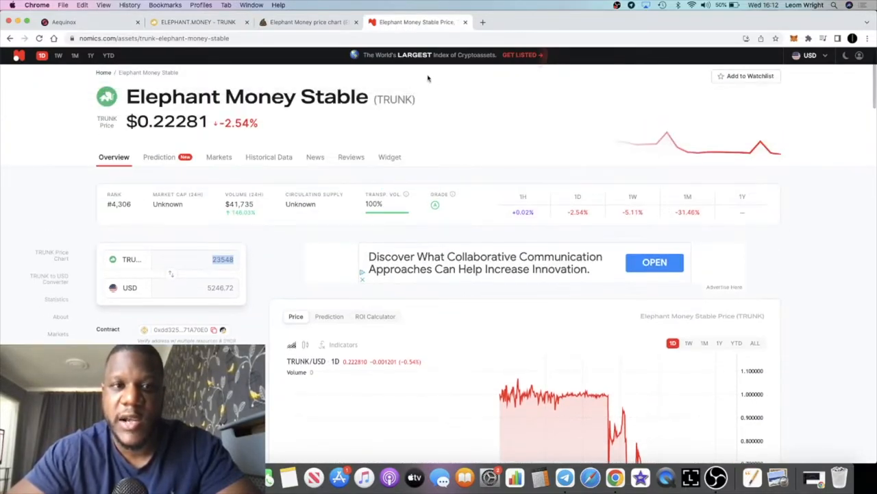
left_click(197, 21)
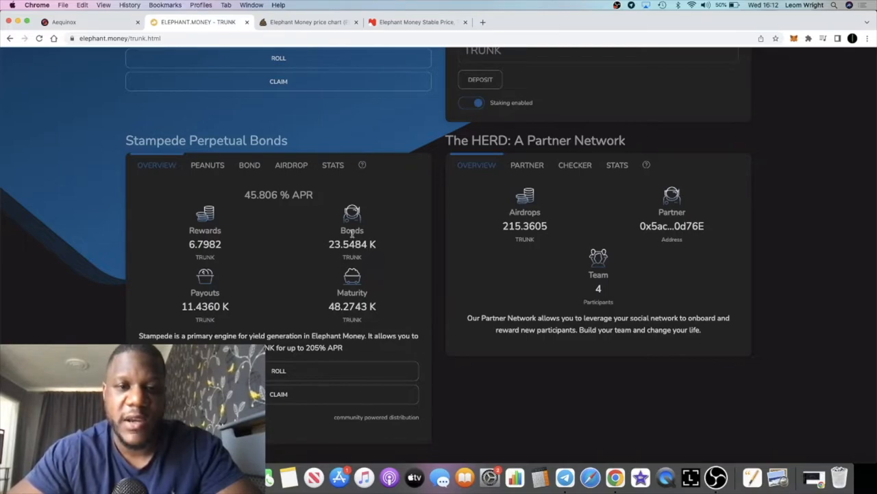
mouse_move(352, 245)
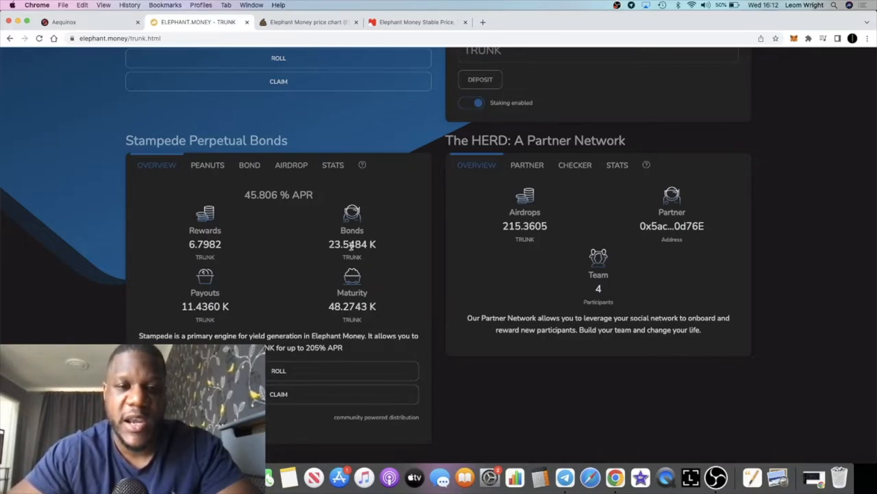
mouse_move(384, 249)
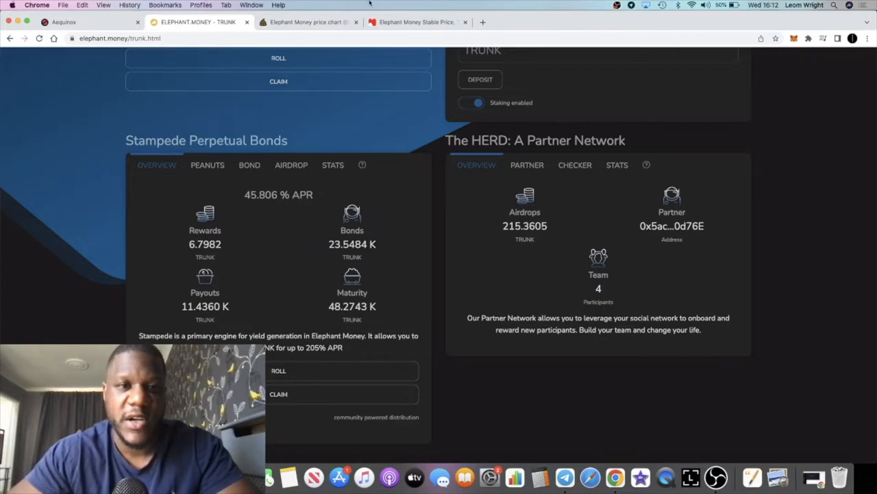
left_click(418, 22)
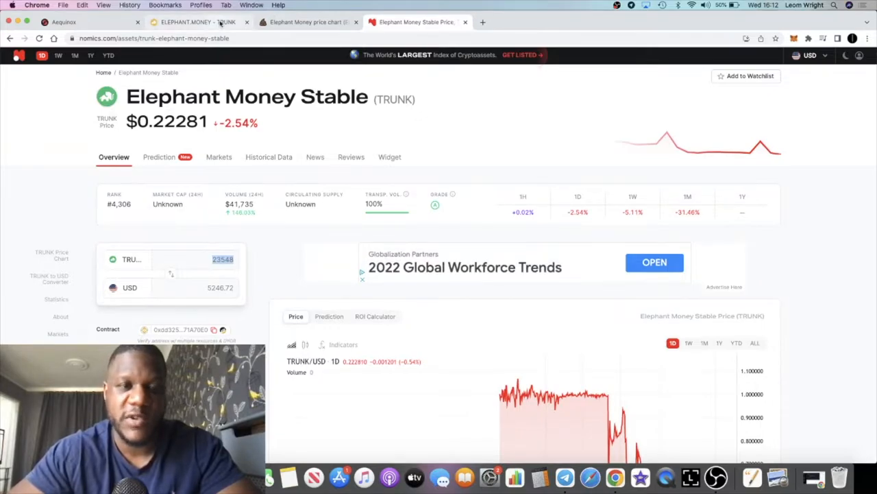
Scroll the TRUNK page through reserve (322.7381 BUSD), staking, Stampede bonds and The HERD.
left_click(198, 22)
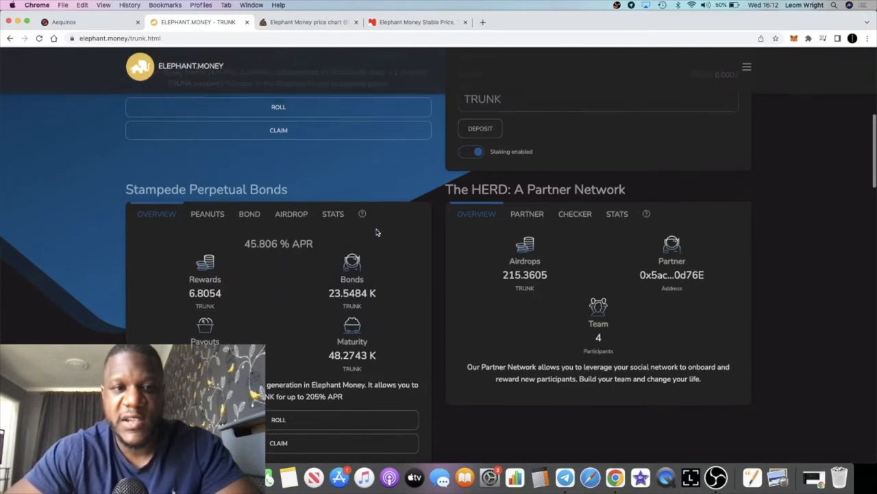
scroll("down", 3)
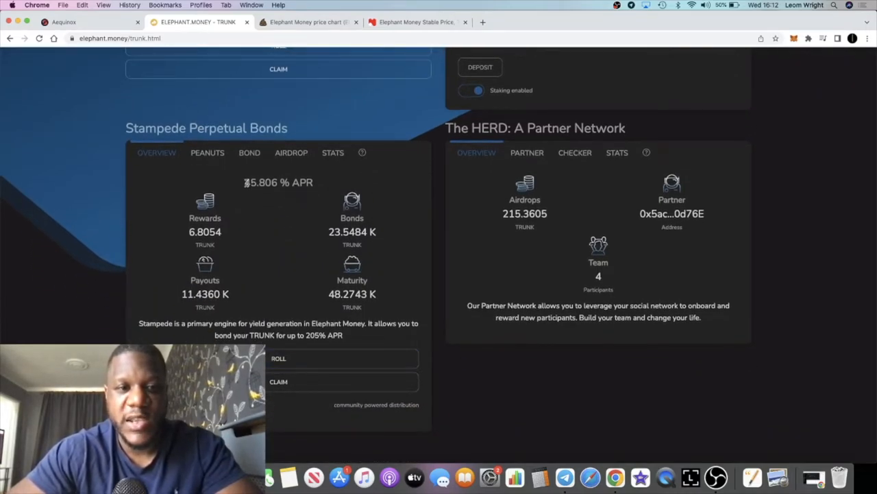
mouse_move(269, 174)
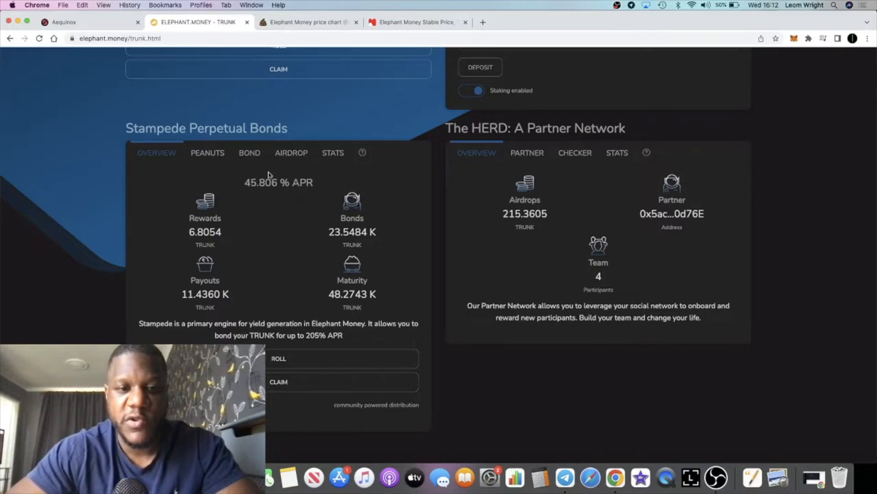
mouse_move(314, 242)
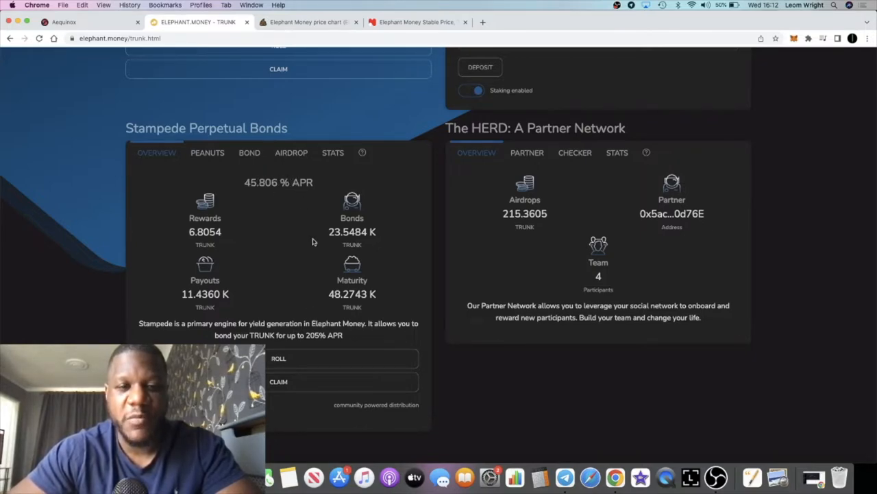
mouse_move(324, 228)
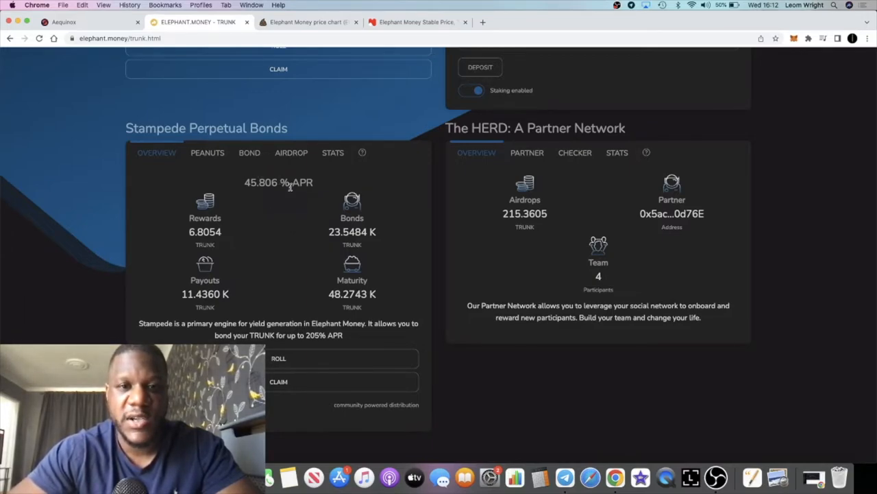
scroll("down", 3)
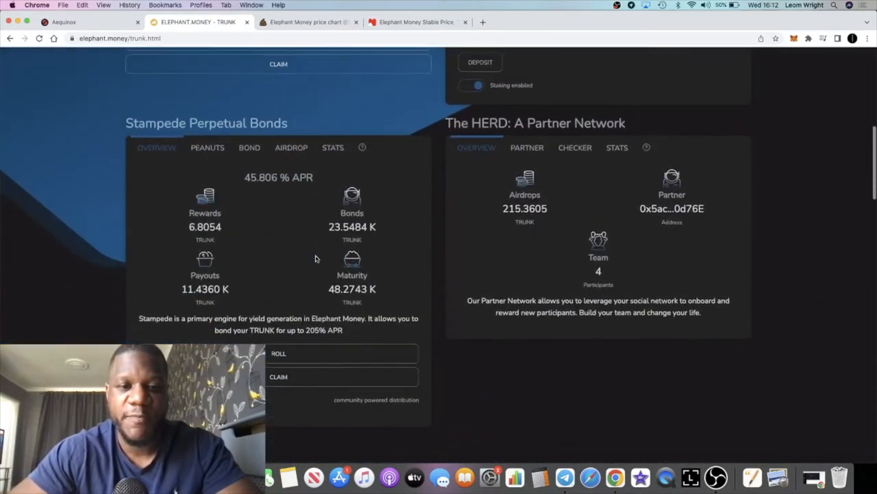
scroll("up", 3)
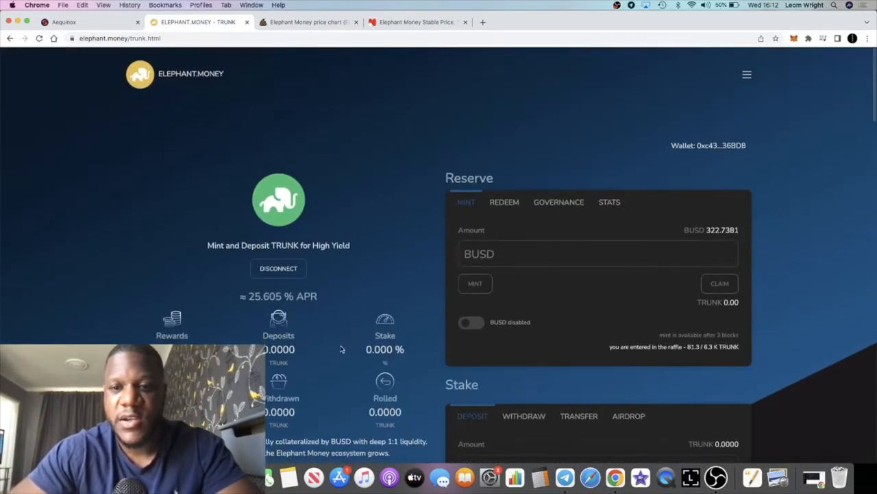
scroll("down", 3)
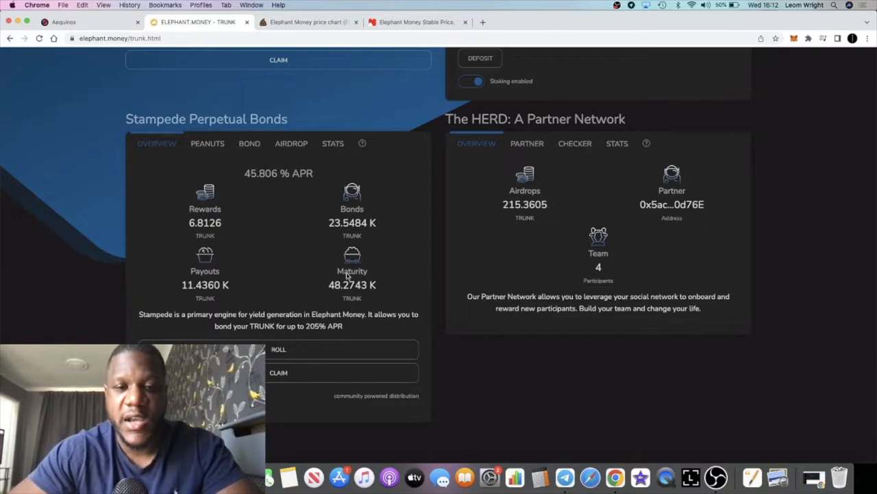
scroll("up", 3)
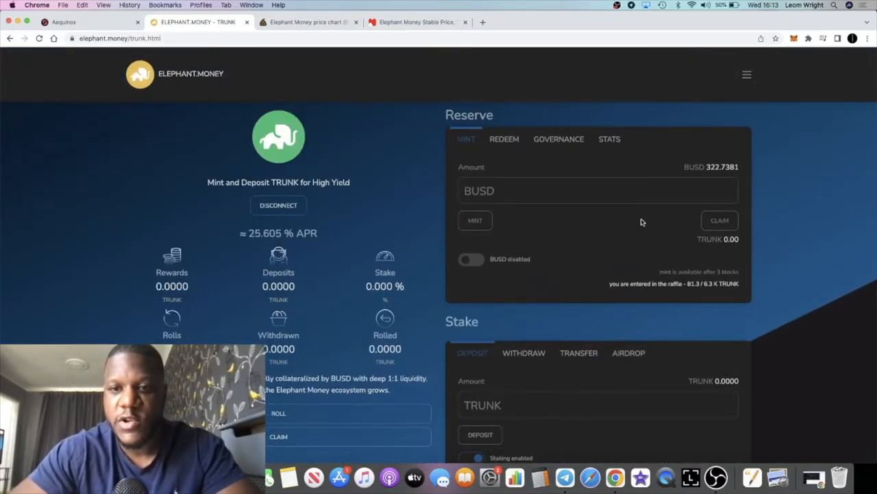
mouse_move(351, 157)
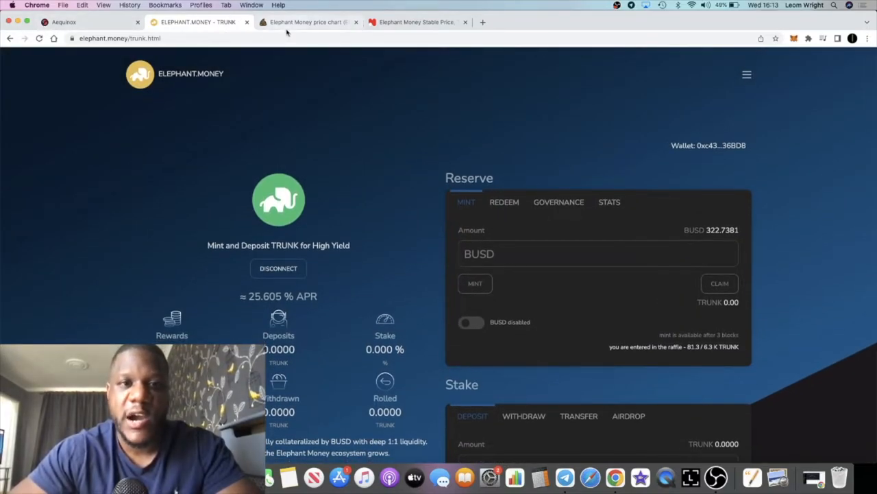
Switch to the PooCoin ELEPHANT/BNB daily chart showing the 48,706,118,012.7061 ELEPHANT balance.
left_click(307, 21)
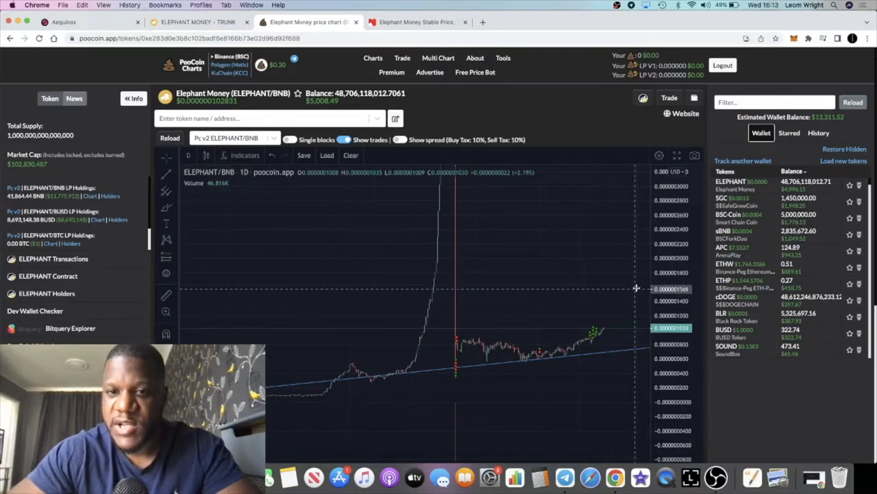
mouse_move(625, 286)
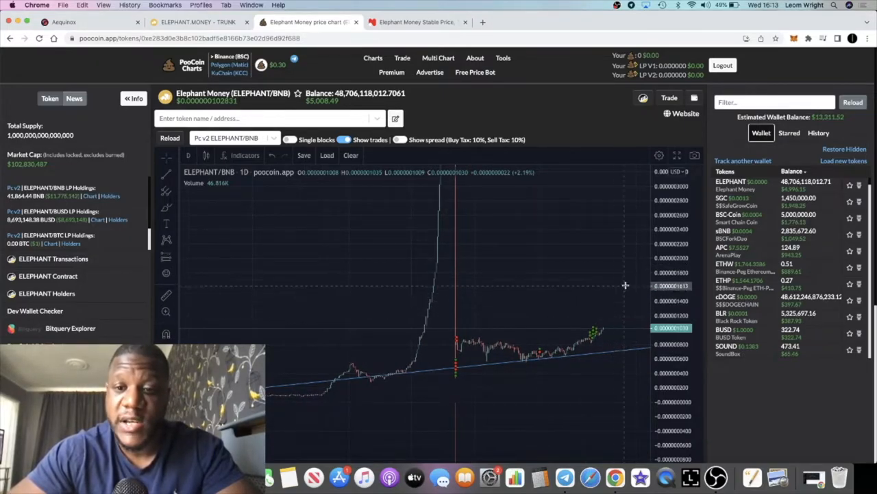
mouse_move(616, 259)
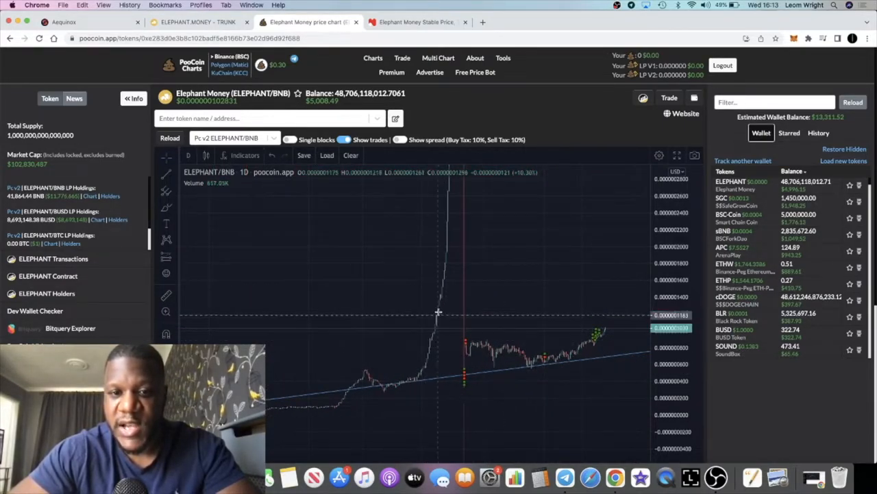
mouse_move(436, 212)
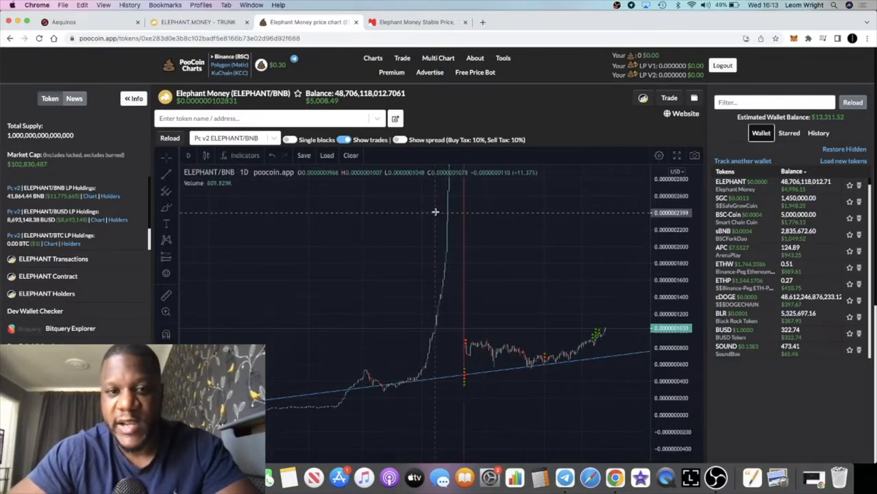
mouse_move(450, 212)
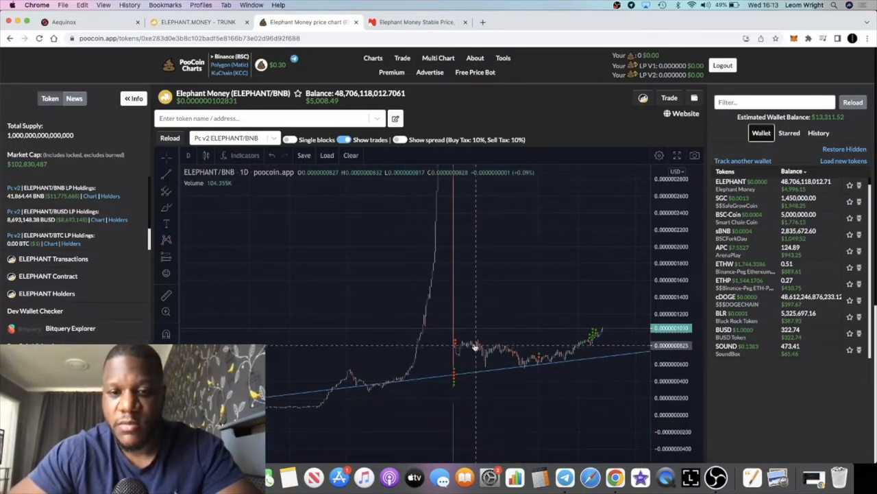
mouse_move(596, 326)
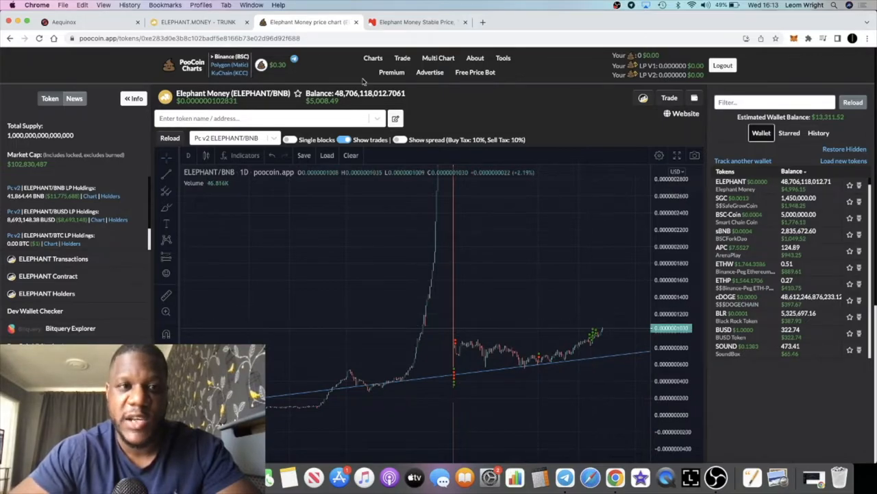
Go to the Elephant Money home page, open the ELEPHANT dashboard and scroll to its stats.
left_click(197, 21)
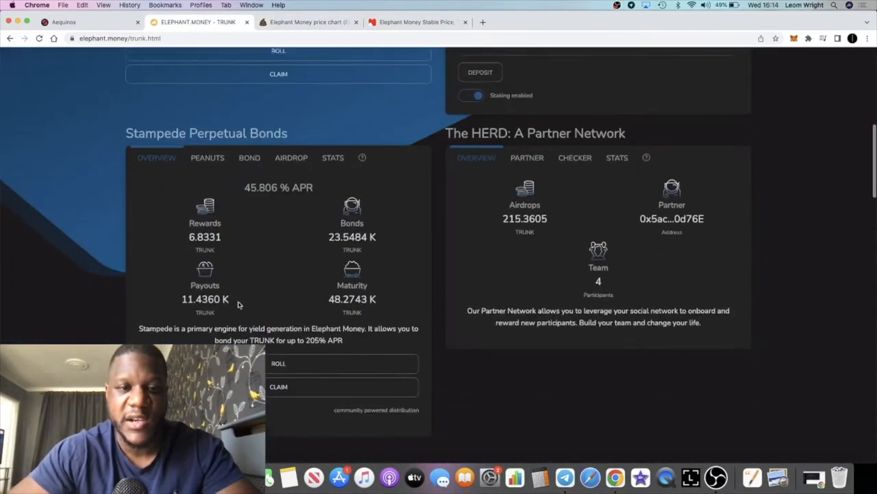
left_click(10, 38)
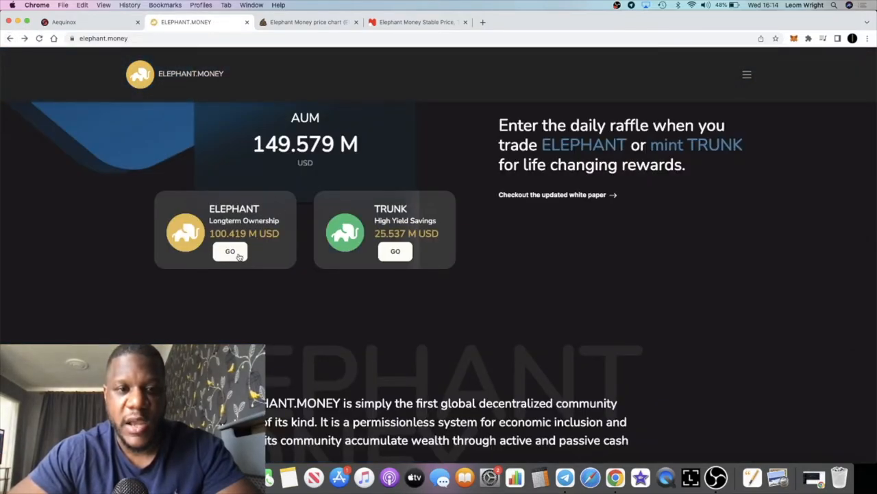
left_click(231, 251)
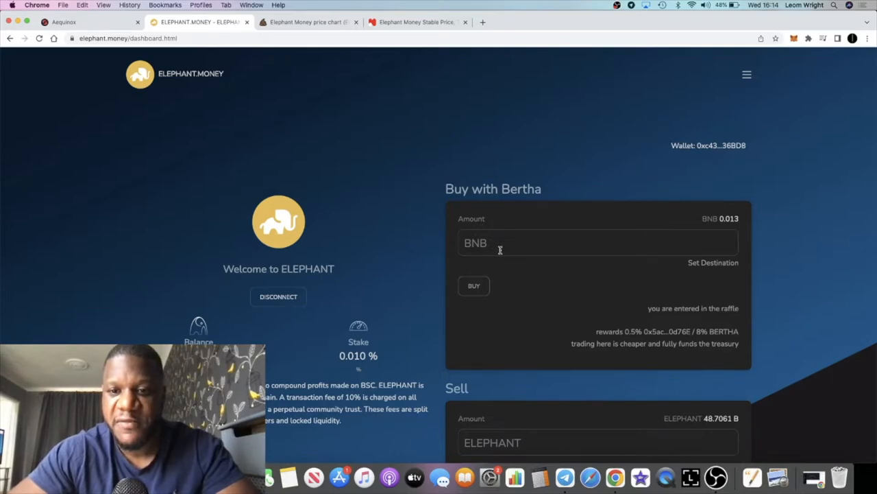
scroll("down", 3)
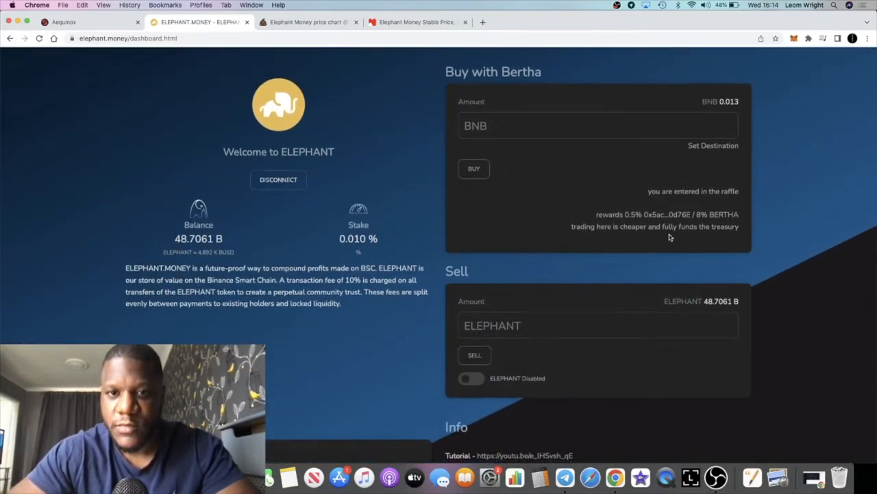
scroll("down", 3)
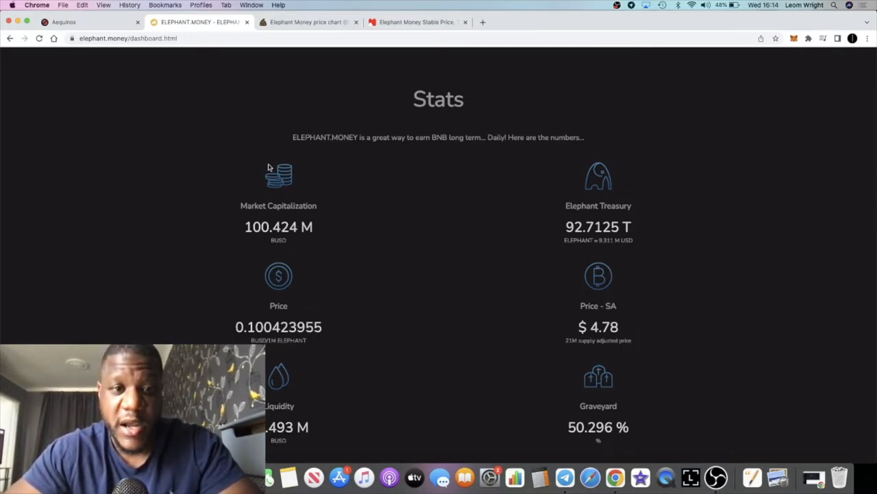
Scroll through the ELEPHANT Mini Guide and the live chart at a $100.94M market cap.
double_click(278, 226)
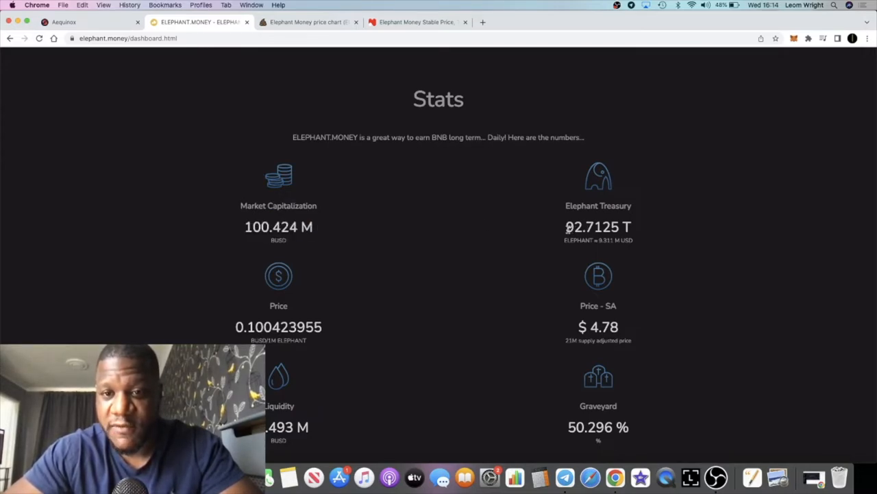
mouse_move(614, 251)
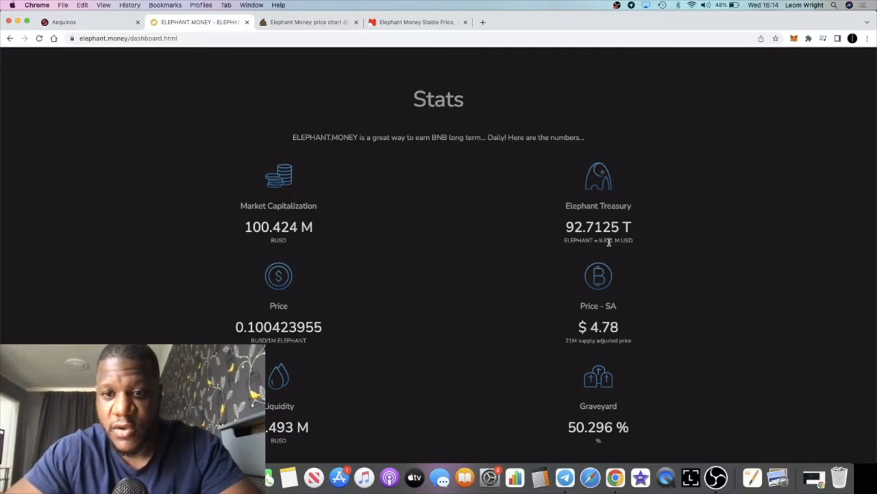
scroll("down", 3)
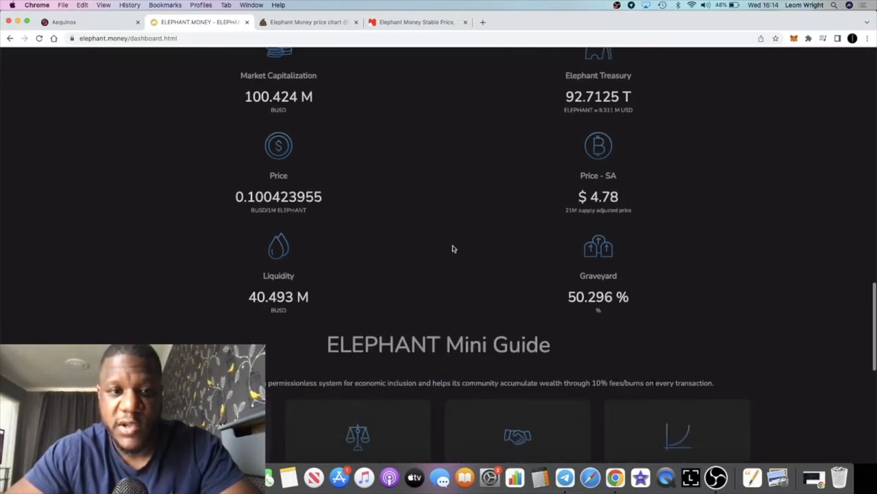
scroll("down", 3)
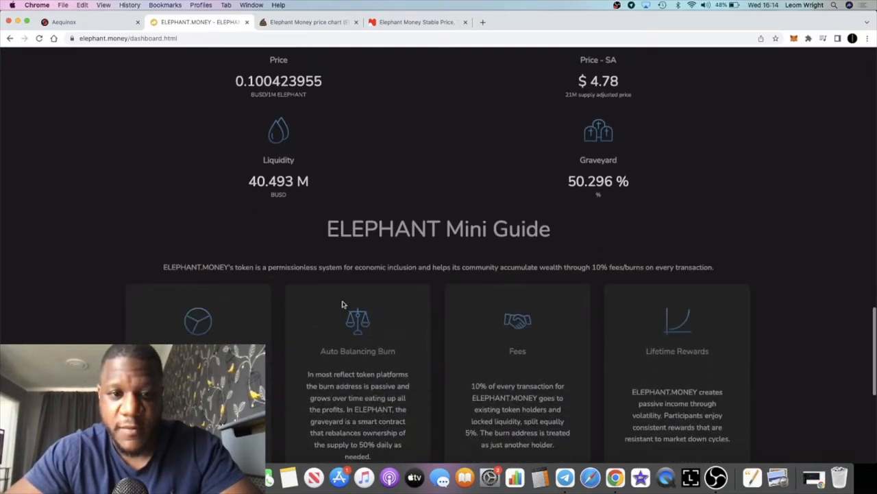
scroll("down", 3)
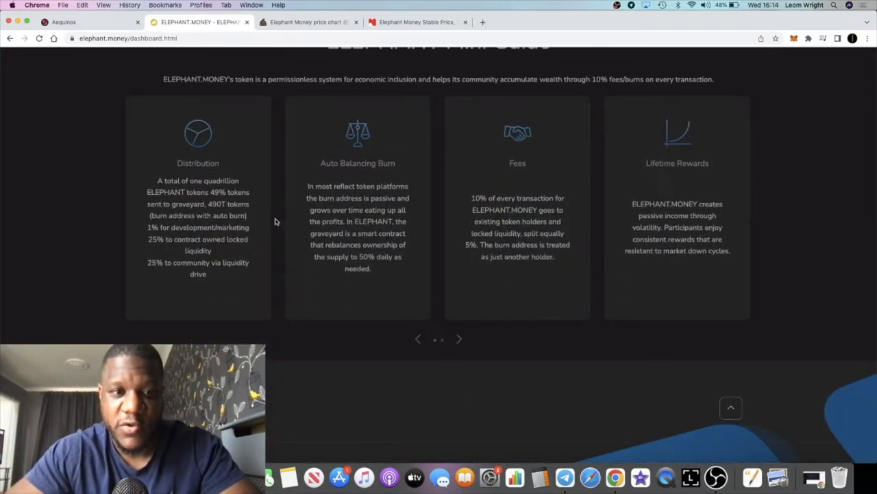
scroll("up", 3)
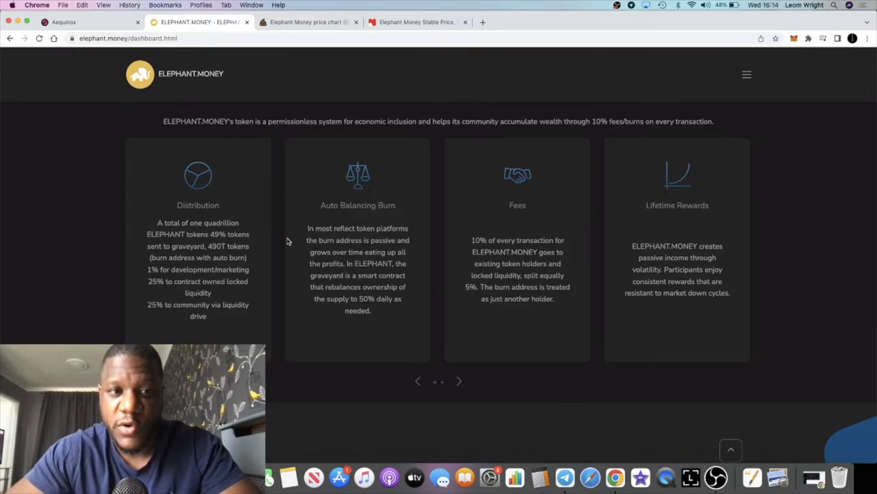
scroll("up", 3)
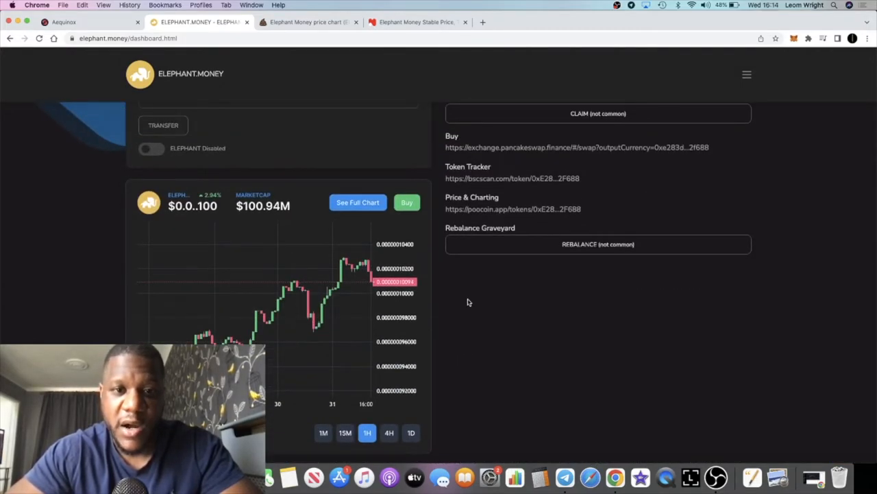
Scroll the Elephant Money homepage to its AUM figure, now reading 149.801 M USD.
scroll("up", 3)
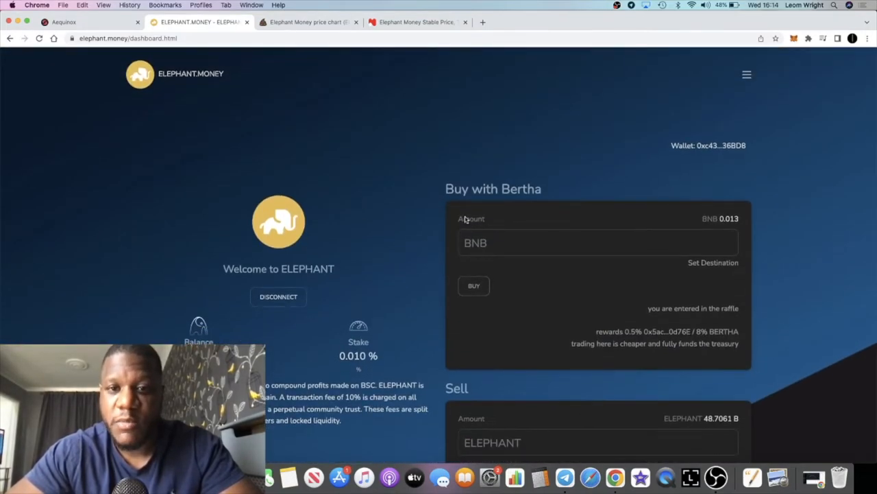
scroll("down", 3)
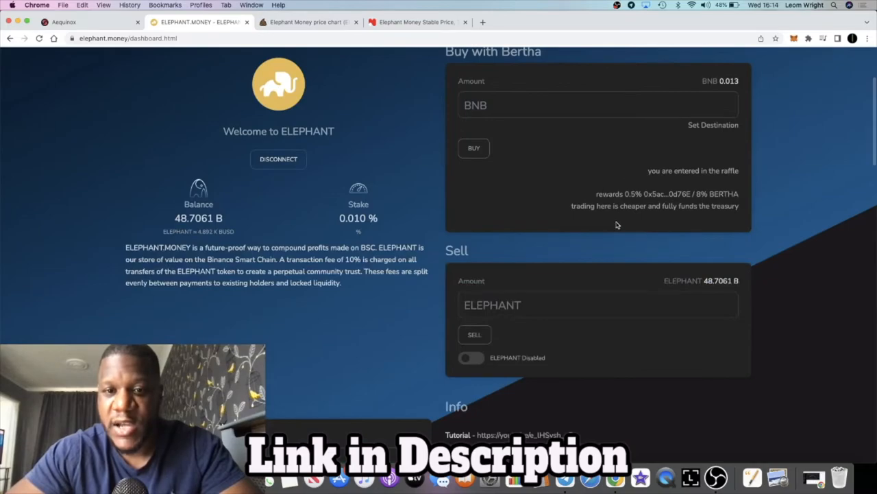
scroll("down", 3)
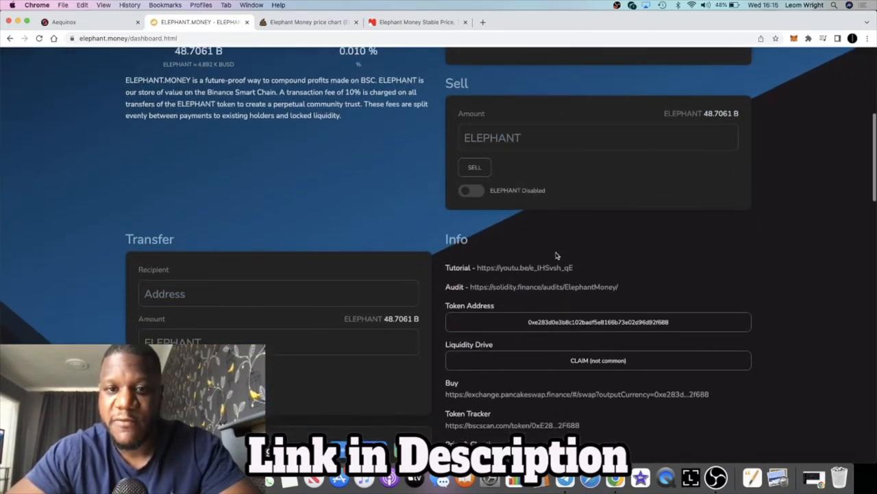
scroll("down", 3)
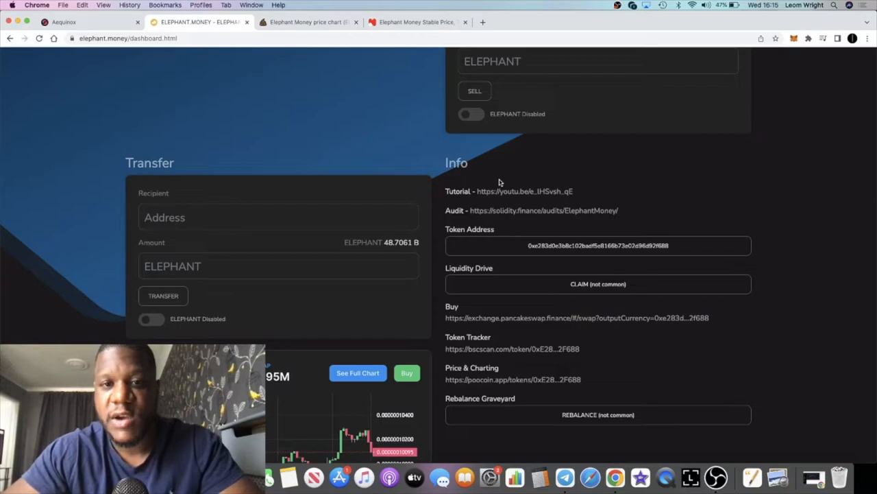
scroll("up", 3)
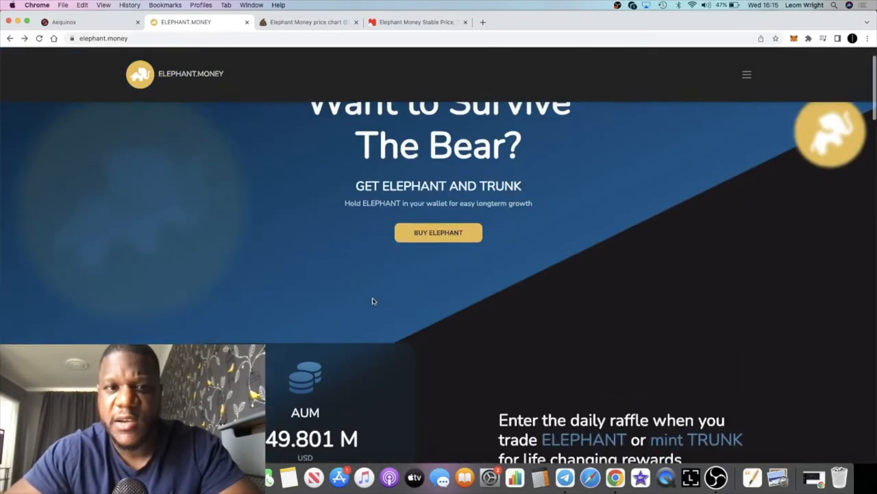
scroll("up", 3)
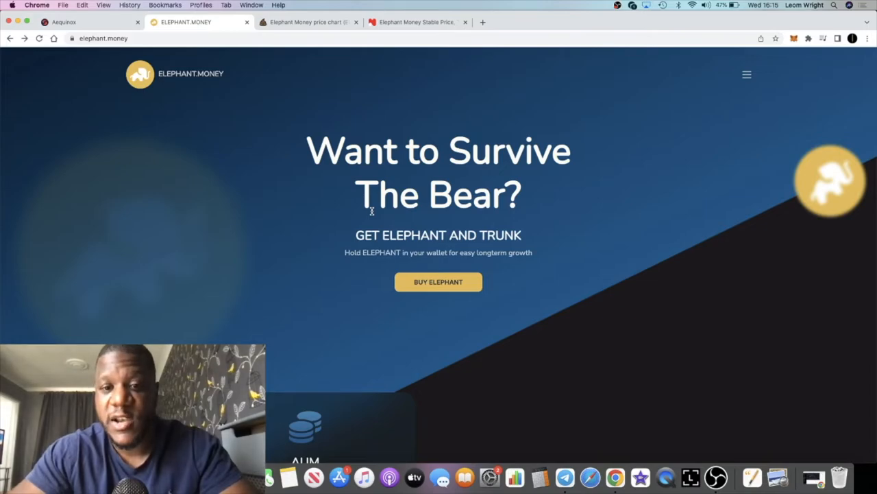
scroll("down", 3)
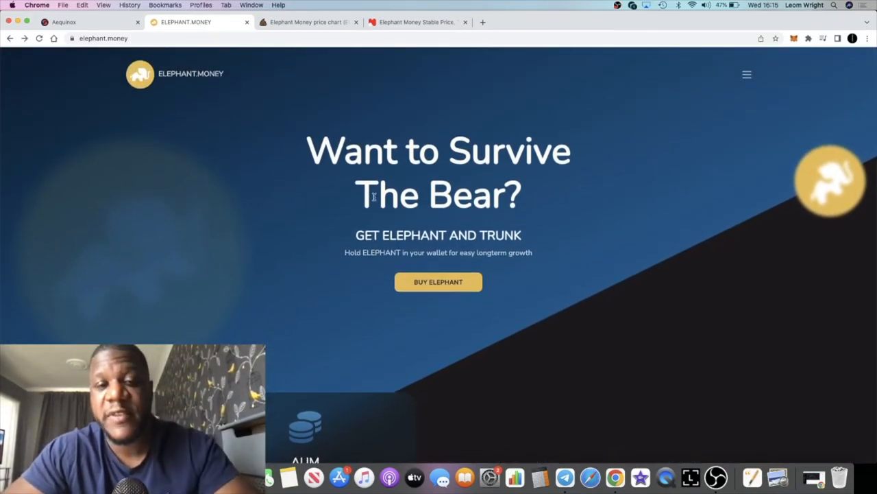
scroll("down", 3)
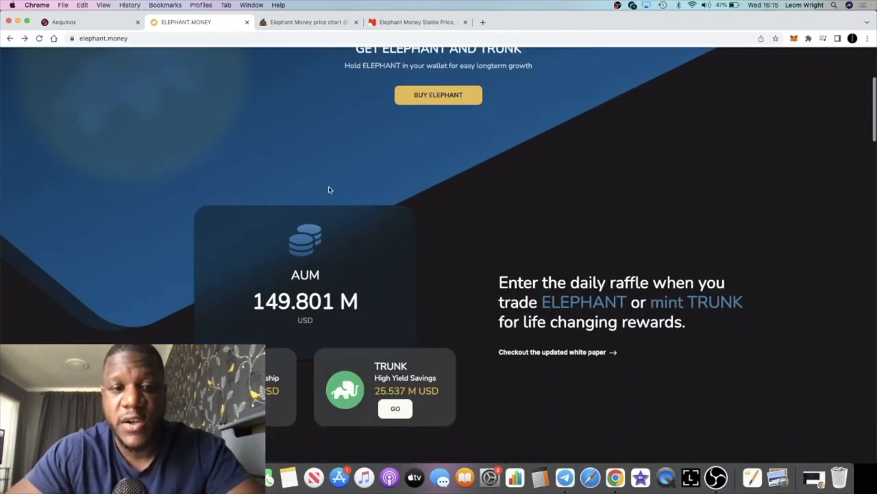
scroll("down", 3)
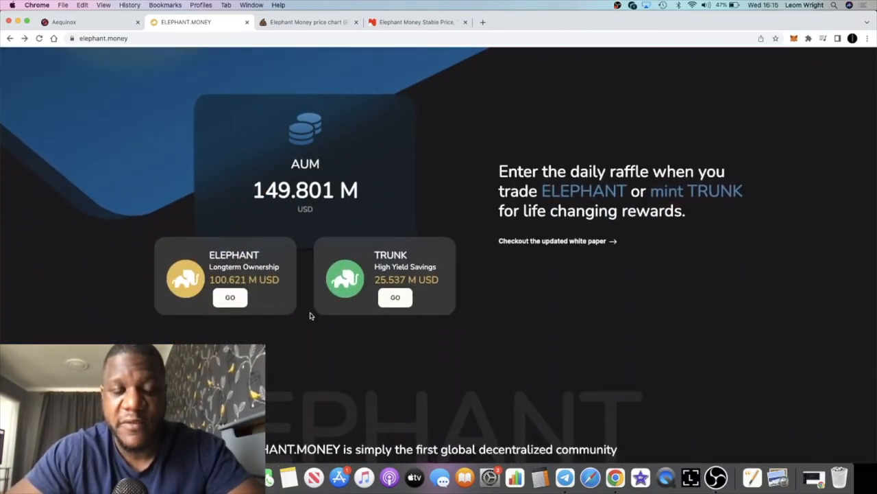
scroll("down", 3)
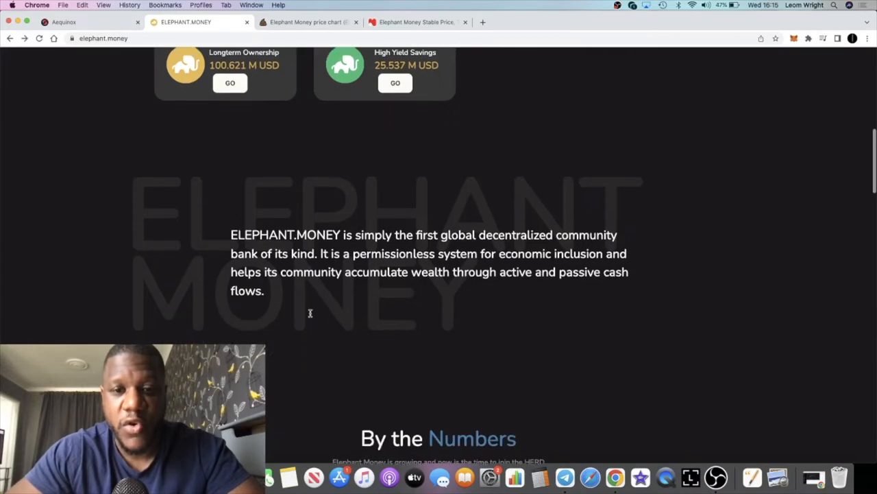
scroll("down", 3)
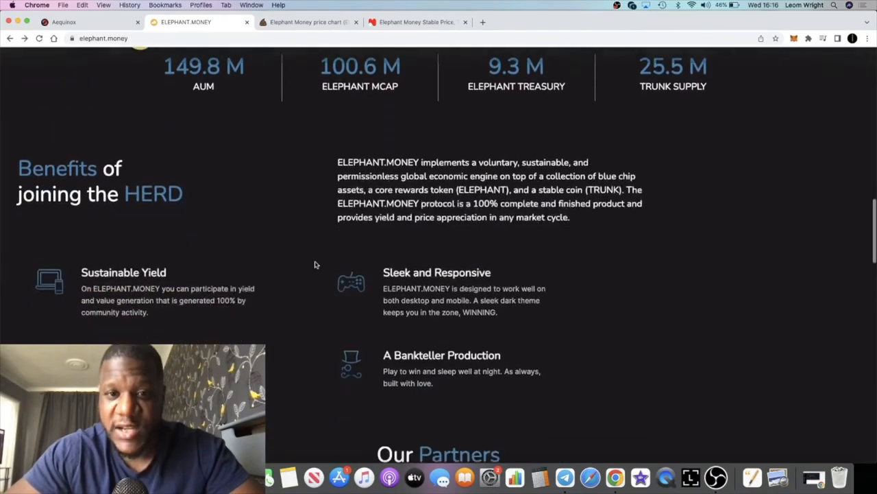
scroll("down", 3)
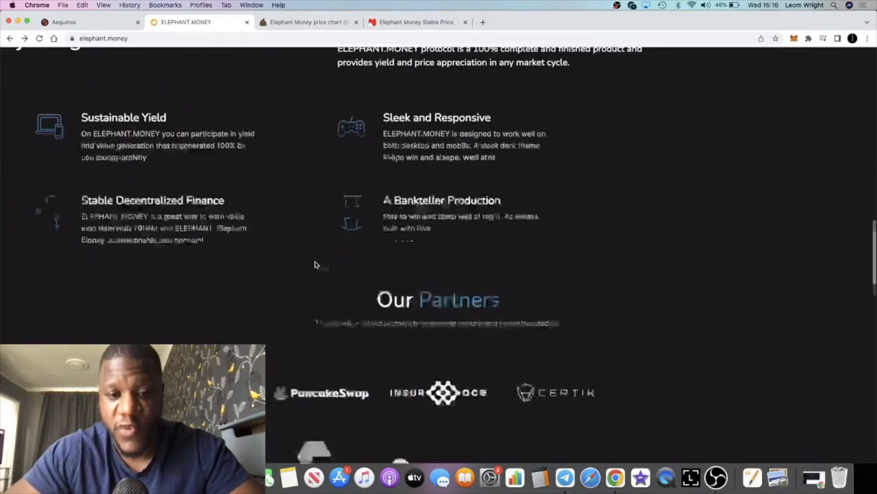
scroll("down", 3)
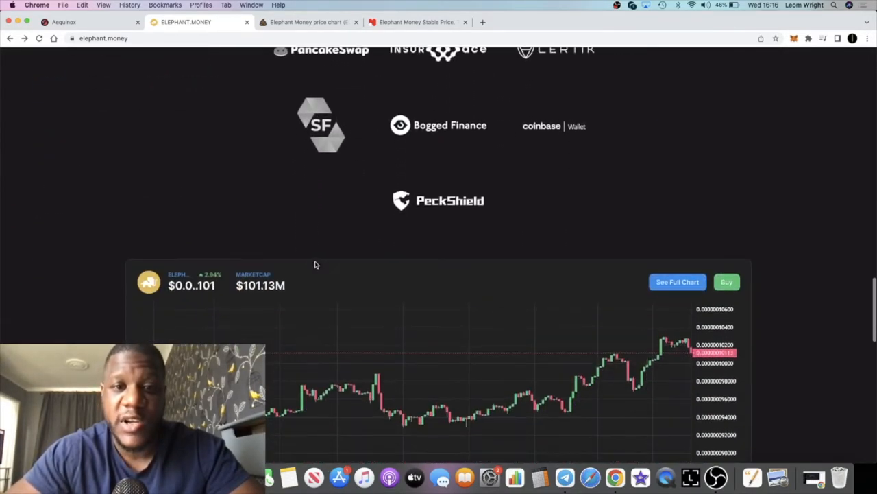
scroll("down", 3)
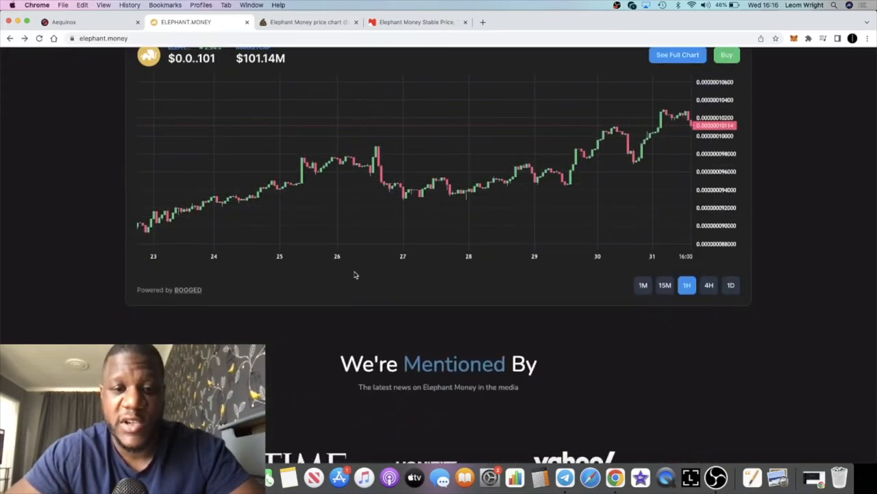
scroll("down", 3)
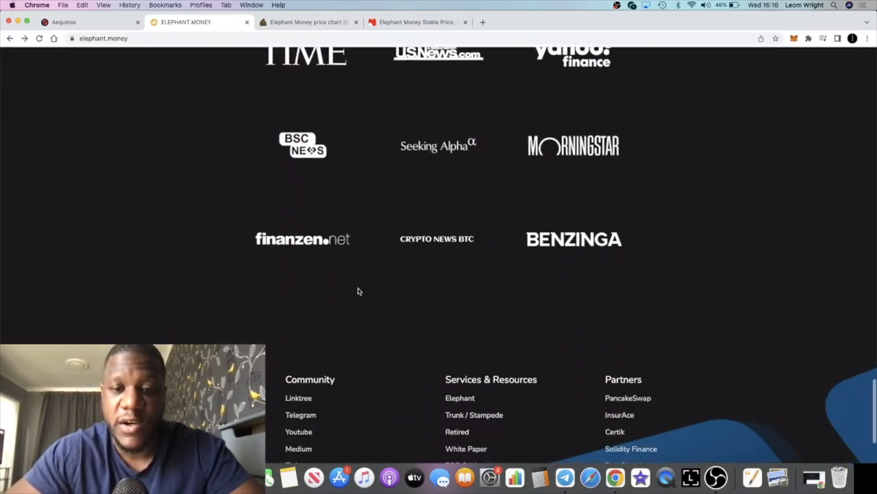
scroll("up", 3)
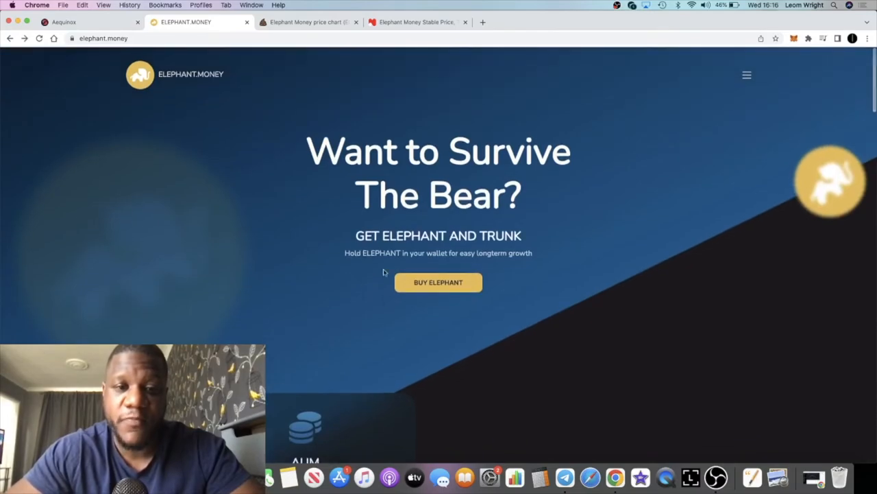
Revisit the PooCoin ELEPHANT chart, then open the Elephant Money Telegram group showing a 3.5099 BNB buy.
left_click(309, 21)
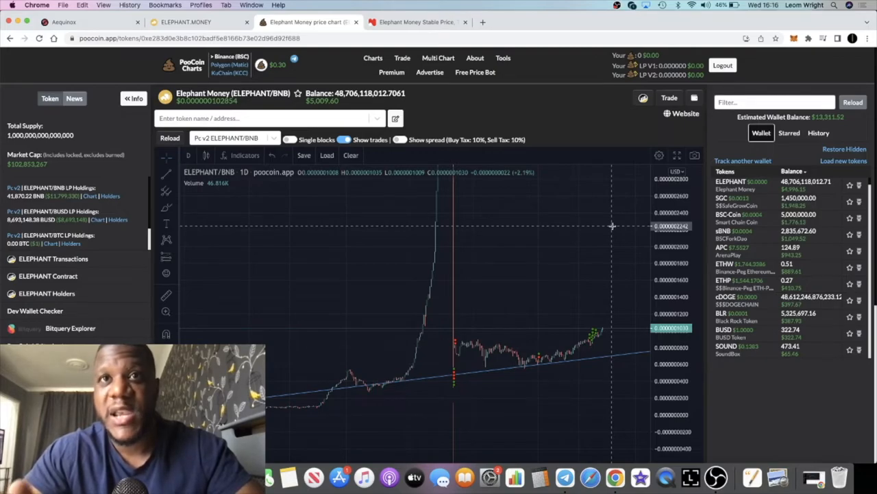
mouse_move(645, 276)
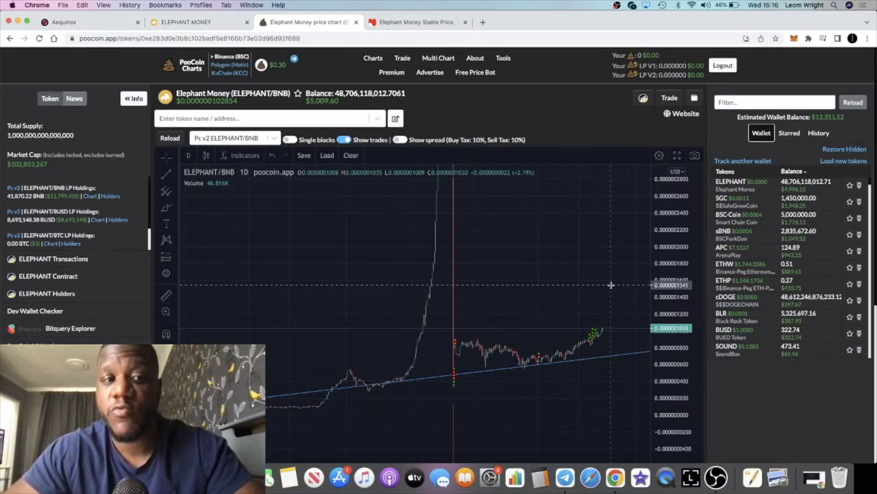
mouse_move(510, 199)
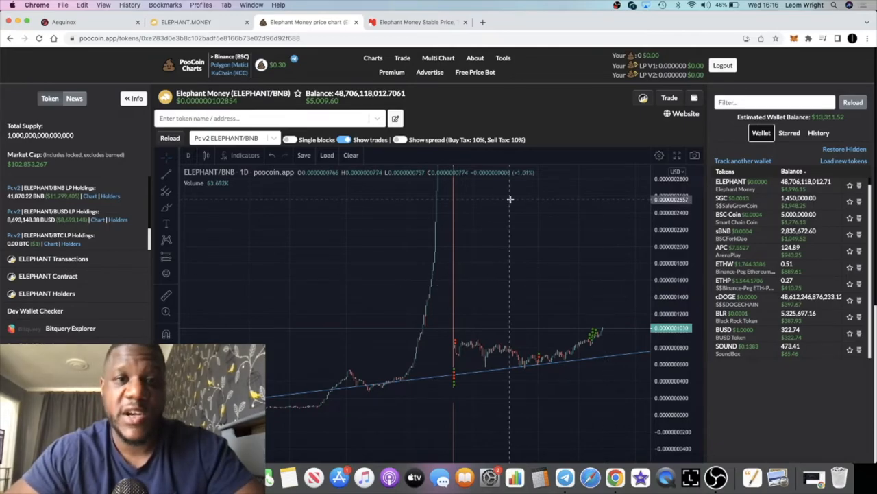
left_click(185, 21)
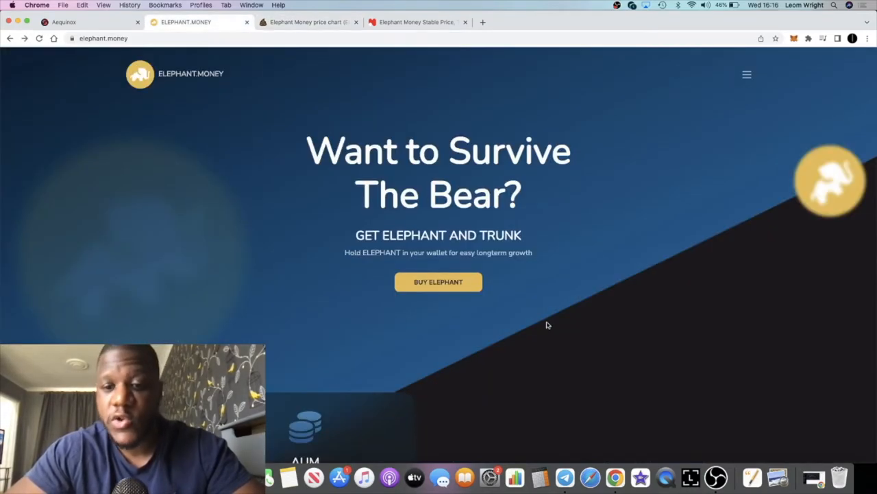
left_click(565, 477)
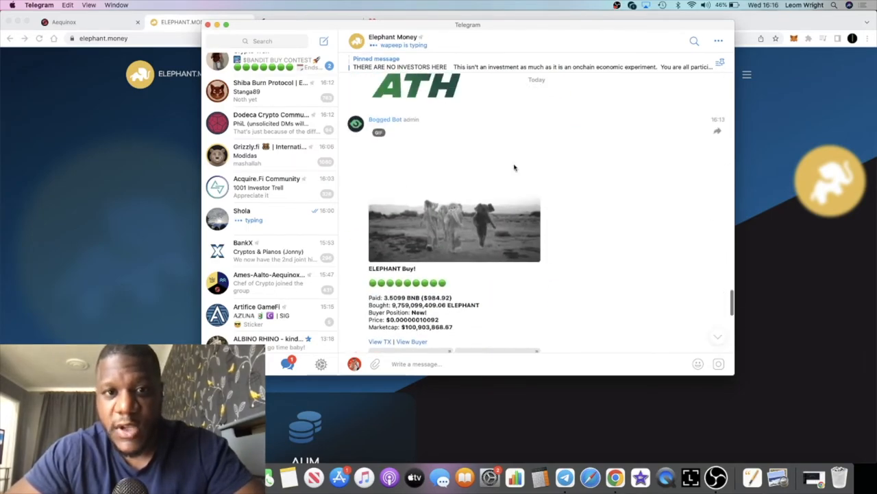
Scroll the Elephant Money chat and view the group info: 9,963 members, 682 online, share link.
scroll("down", 3)
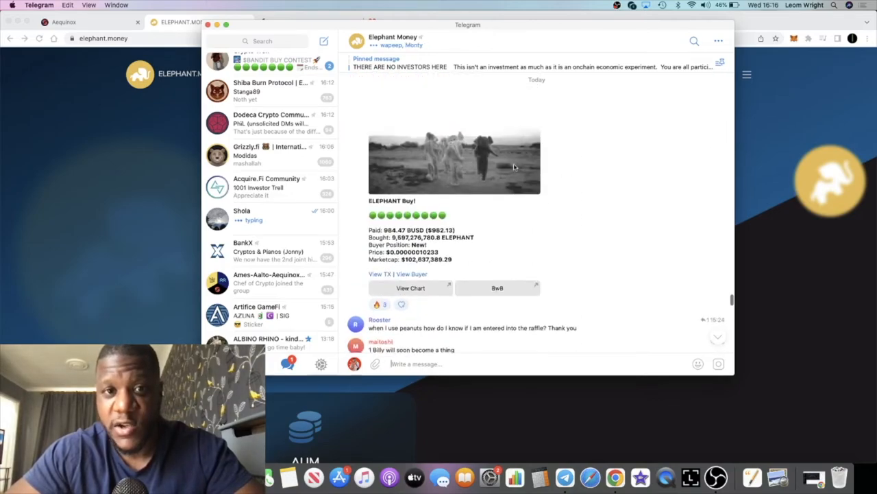
scroll("down", 3)
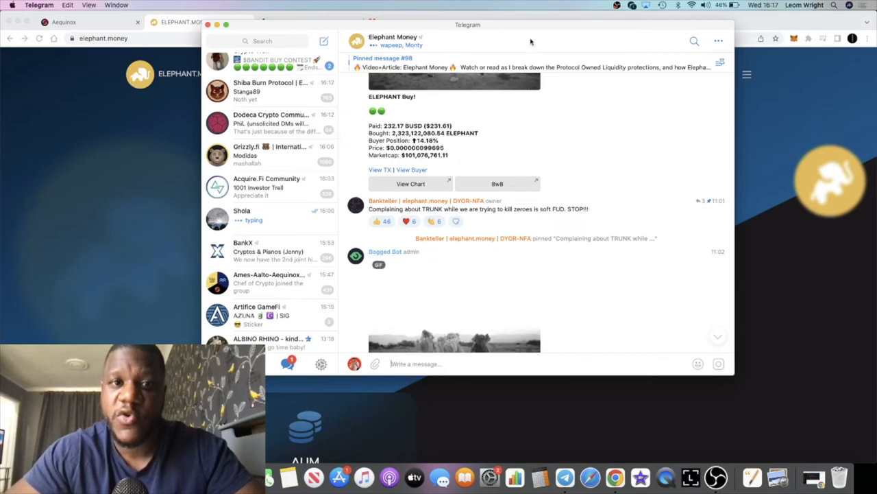
left_click(393, 40)
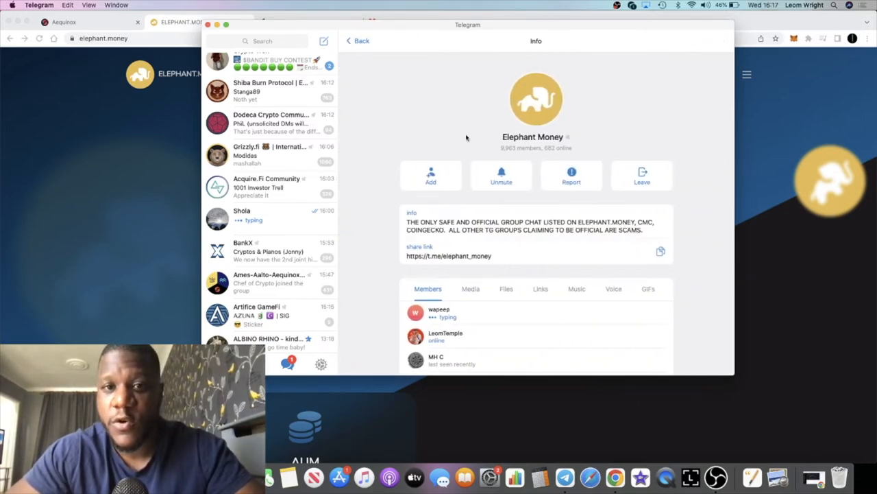
scroll("down", 3)
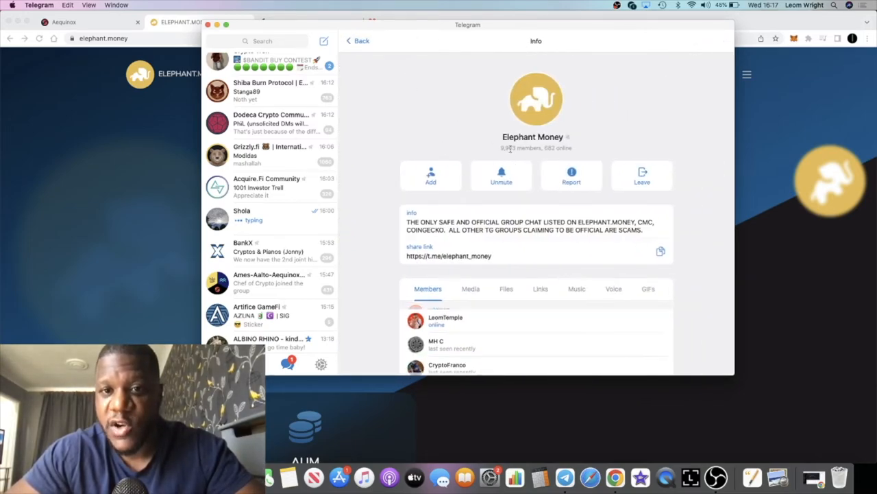